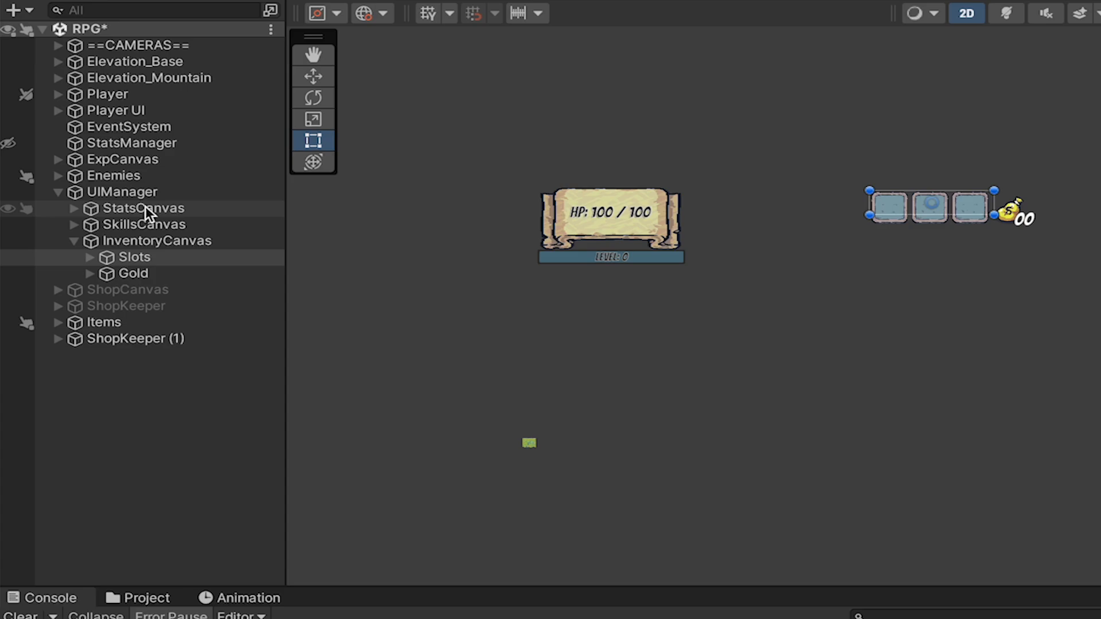
Inspect the existing InventoryCanvas hierarchy: Gold with GoldText and the Slots group.
left_click(157, 239)
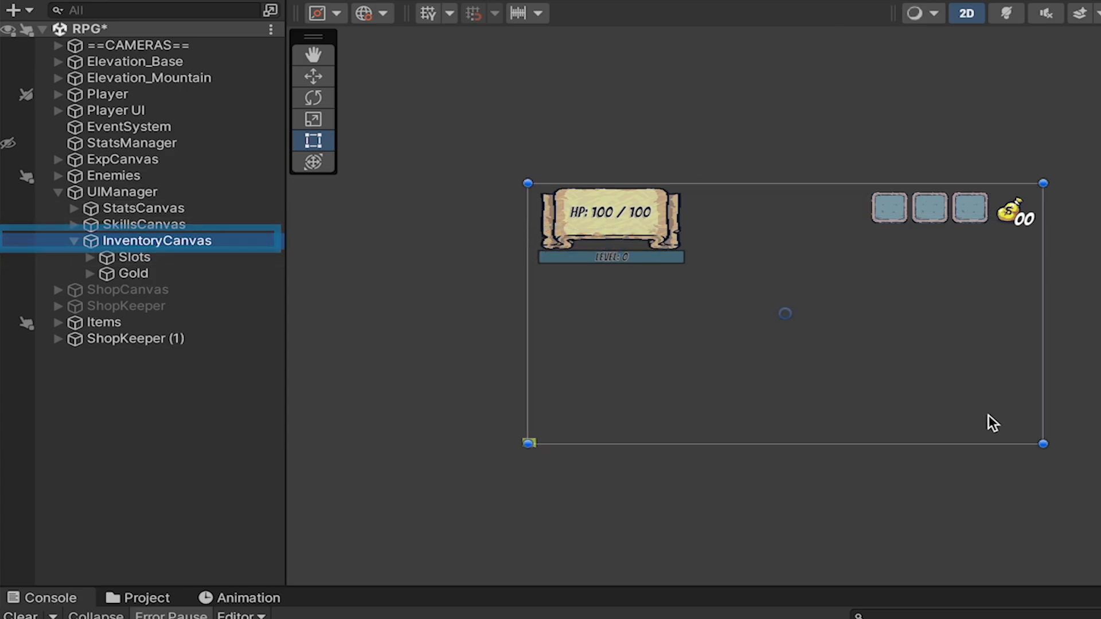
left_click(133, 273)
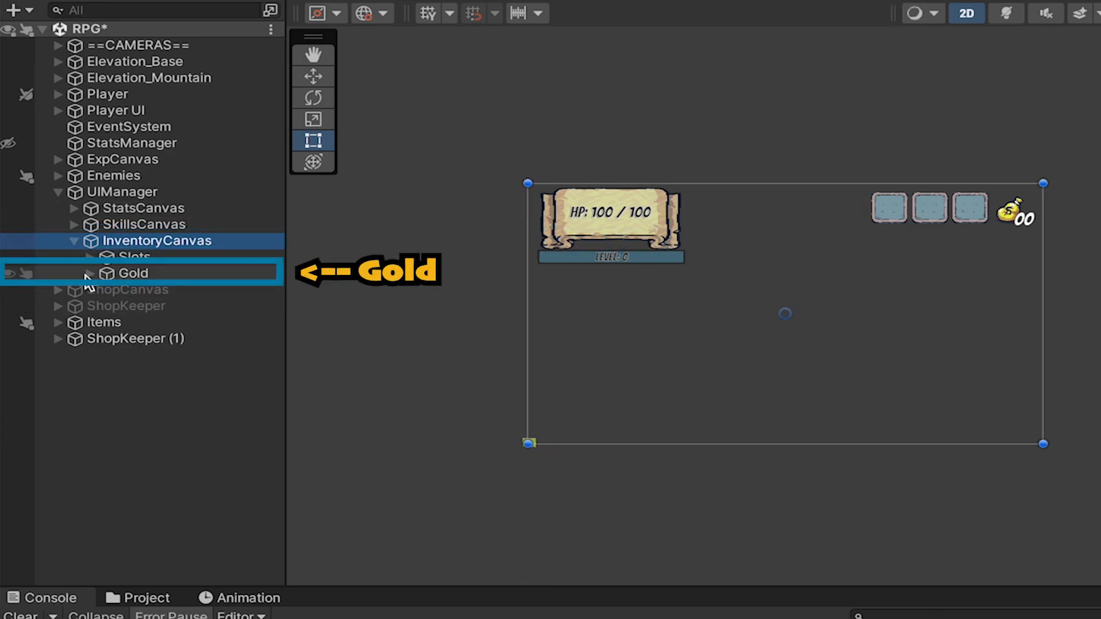
left_click(133, 273)
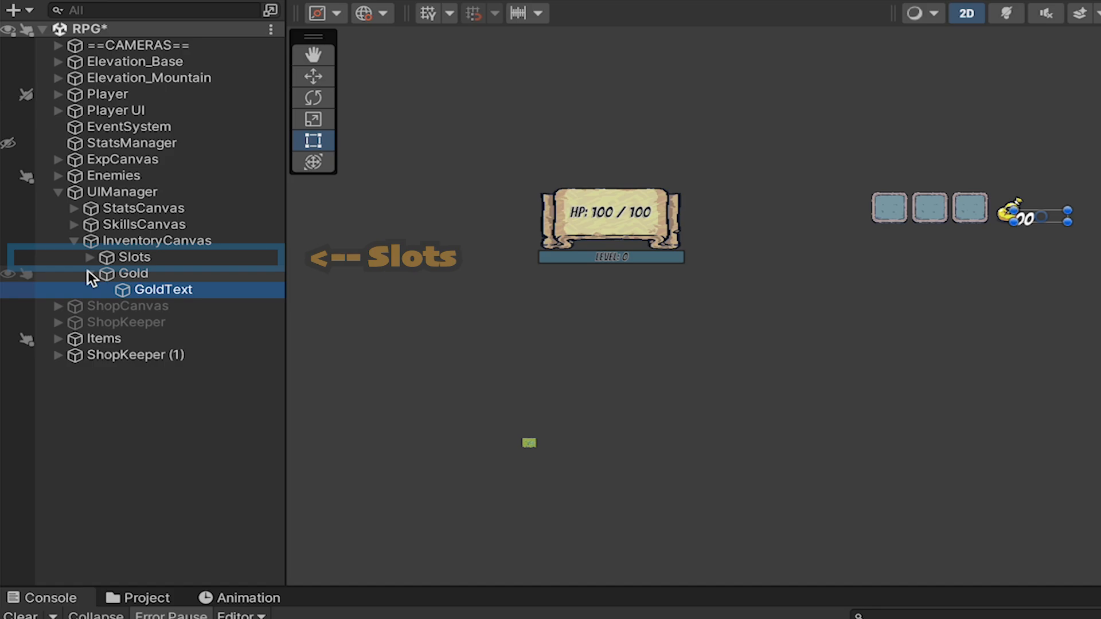
left_click(134, 256)
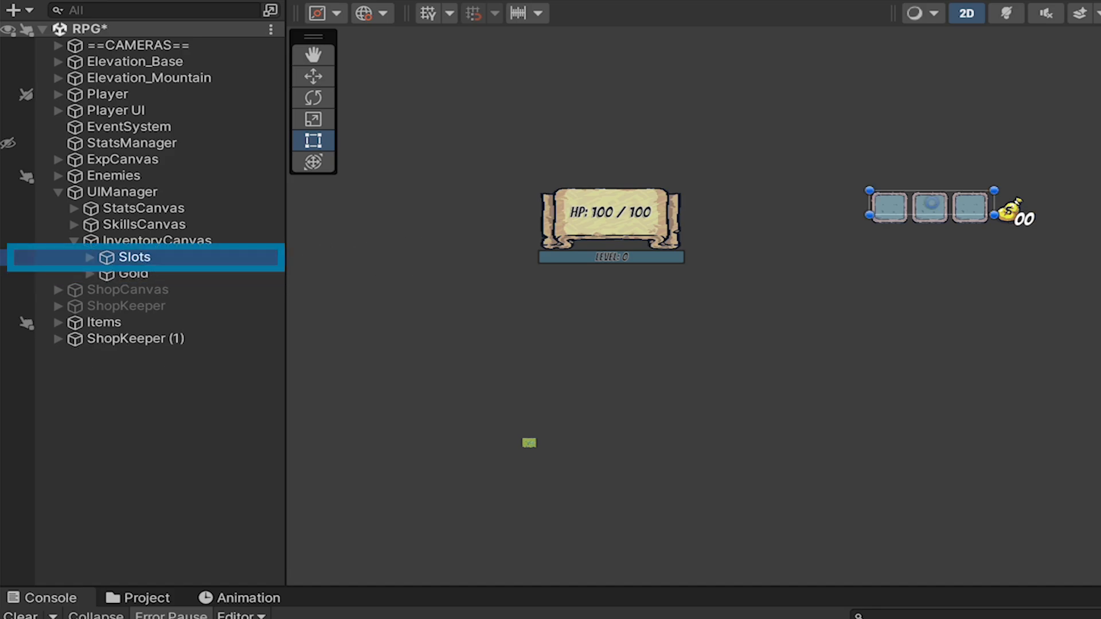
left_click(89, 257)
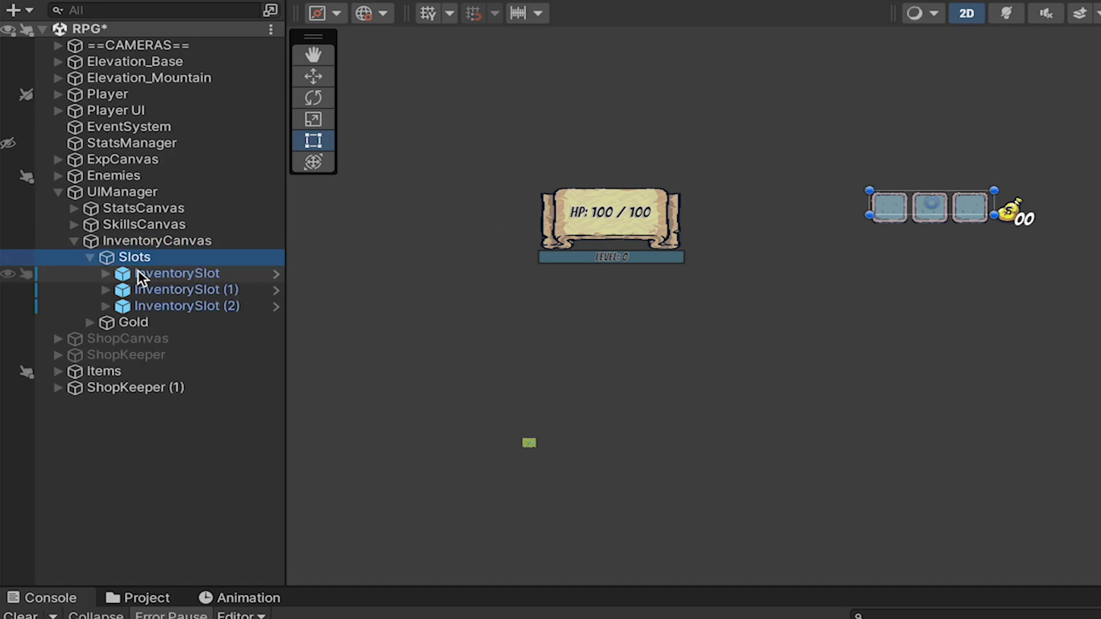
mouse_move(211, 281)
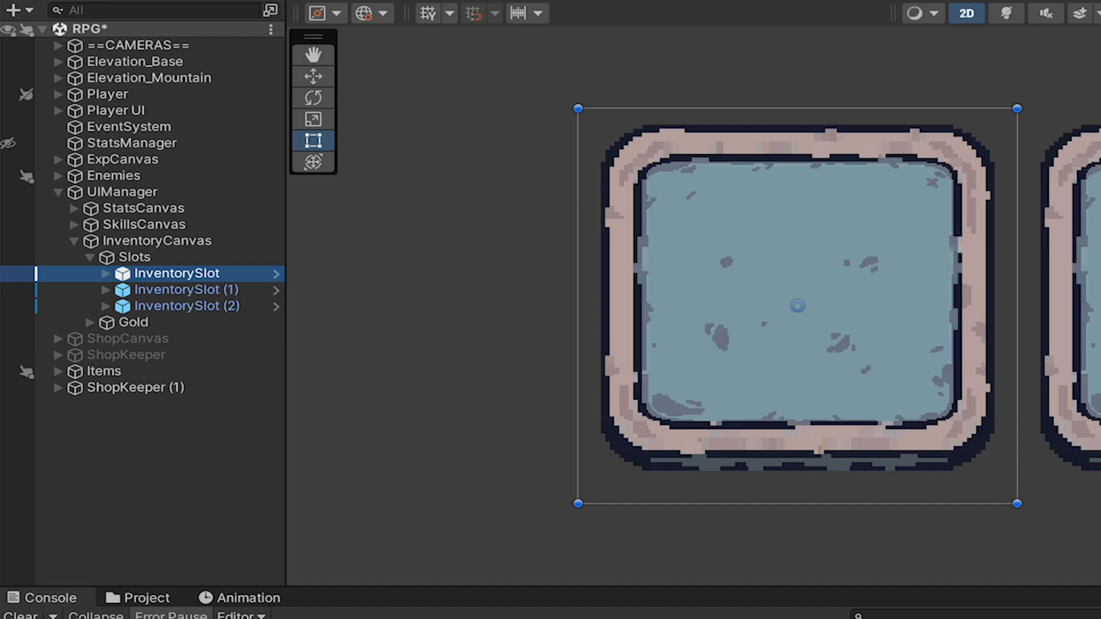
Create a new InventoryCanvas at 1920×1080 scaling and add a Gold image with the G_Idle sprite.
left_click(104, 274)
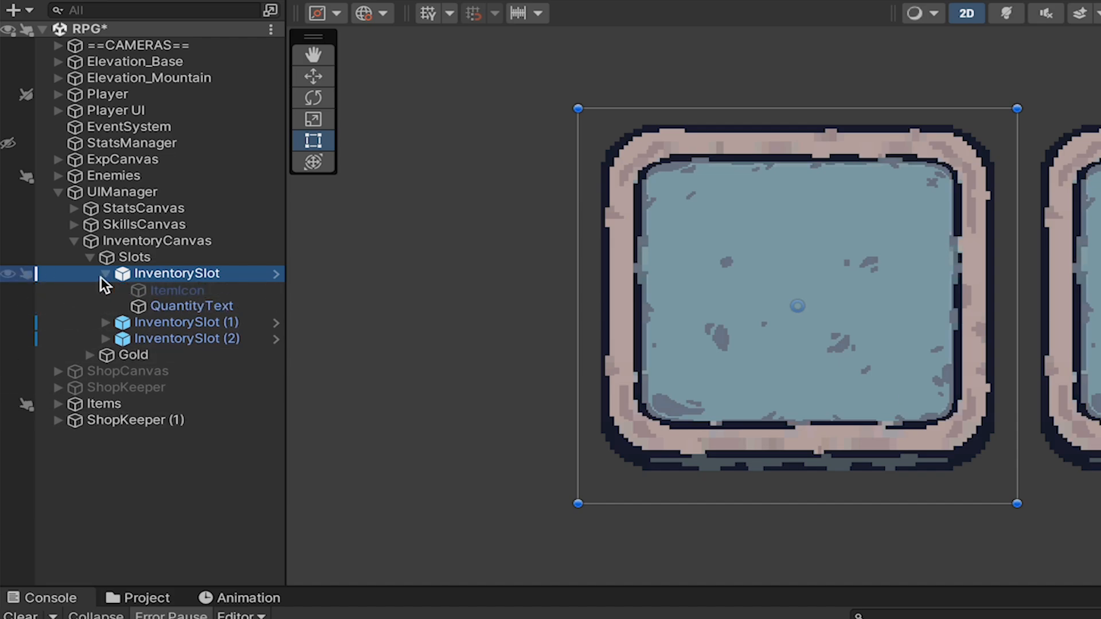
left_click(179, 290)
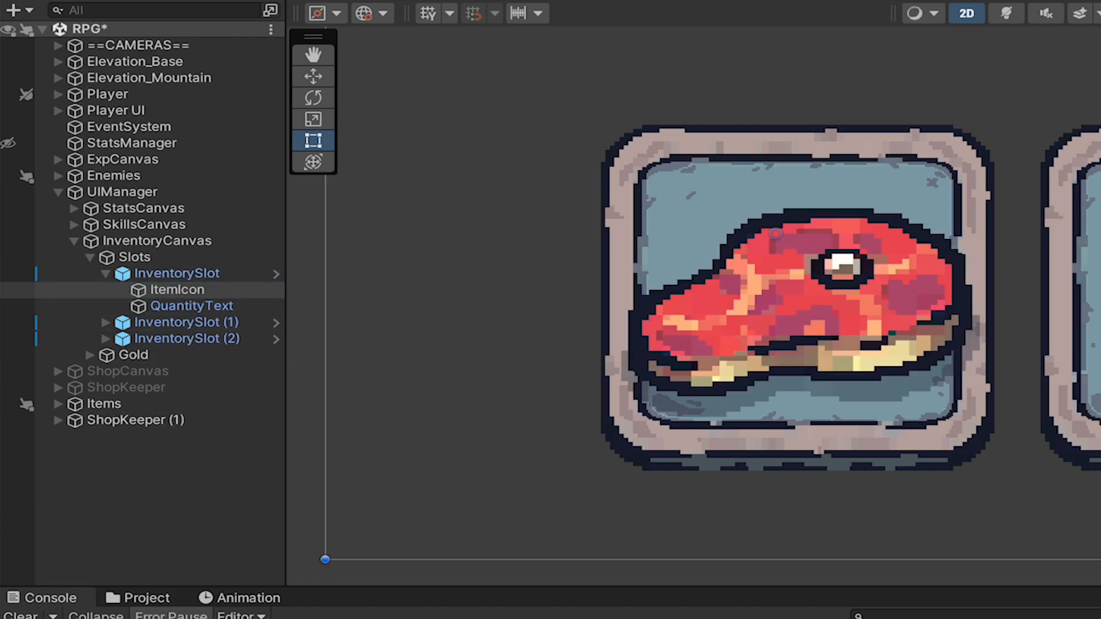
left_click(190, 305)
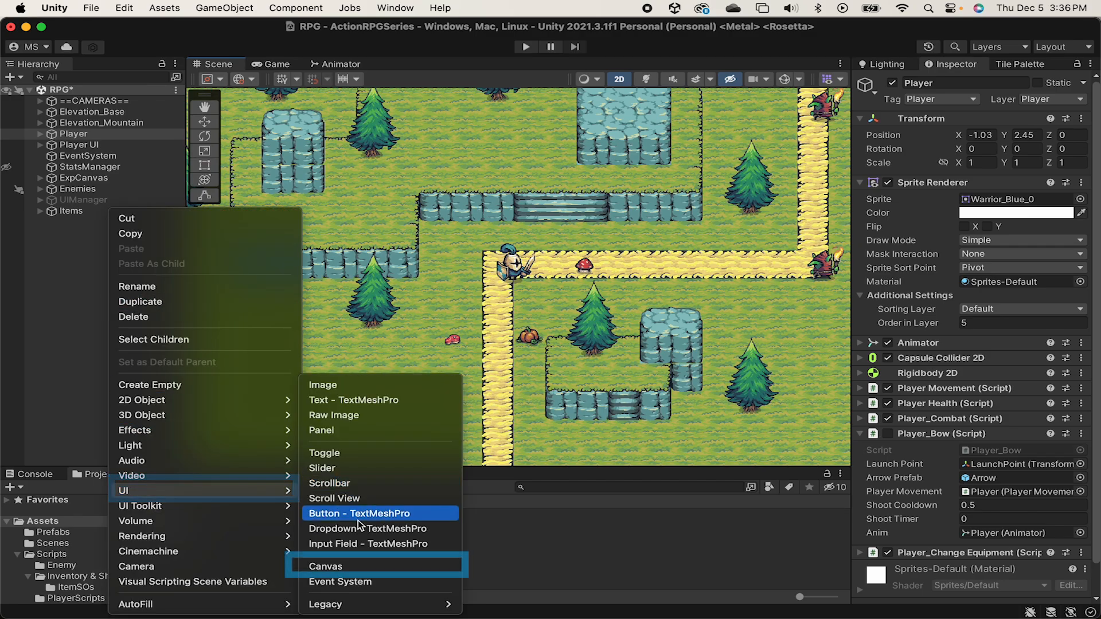
left_click(329, 566)
type("InventoryCanvas")
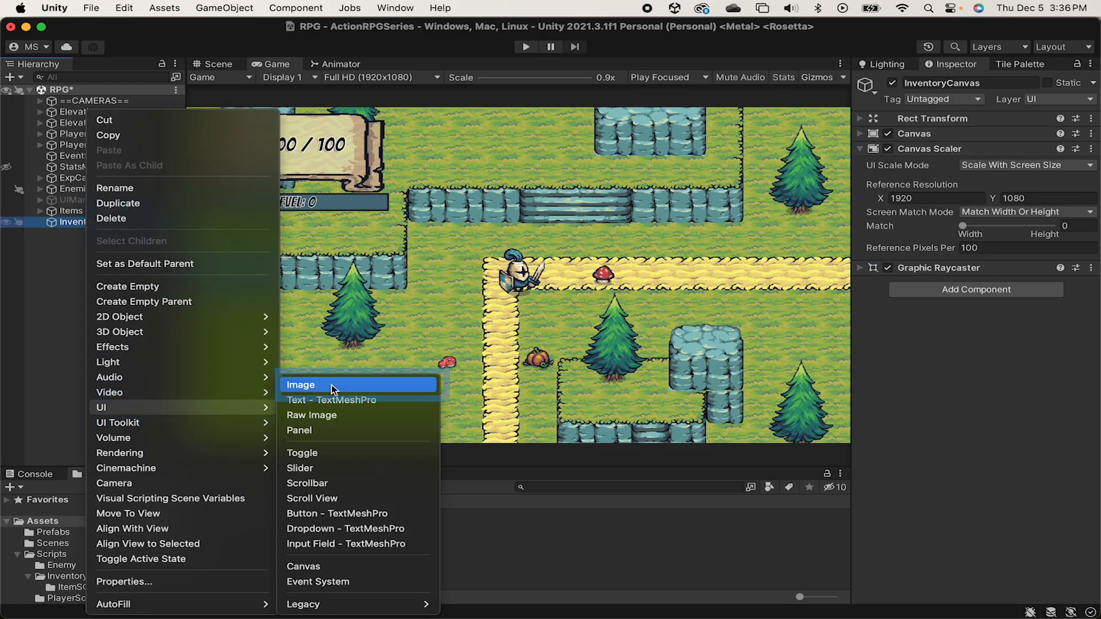
left_click(301, 385)
type("Gold")
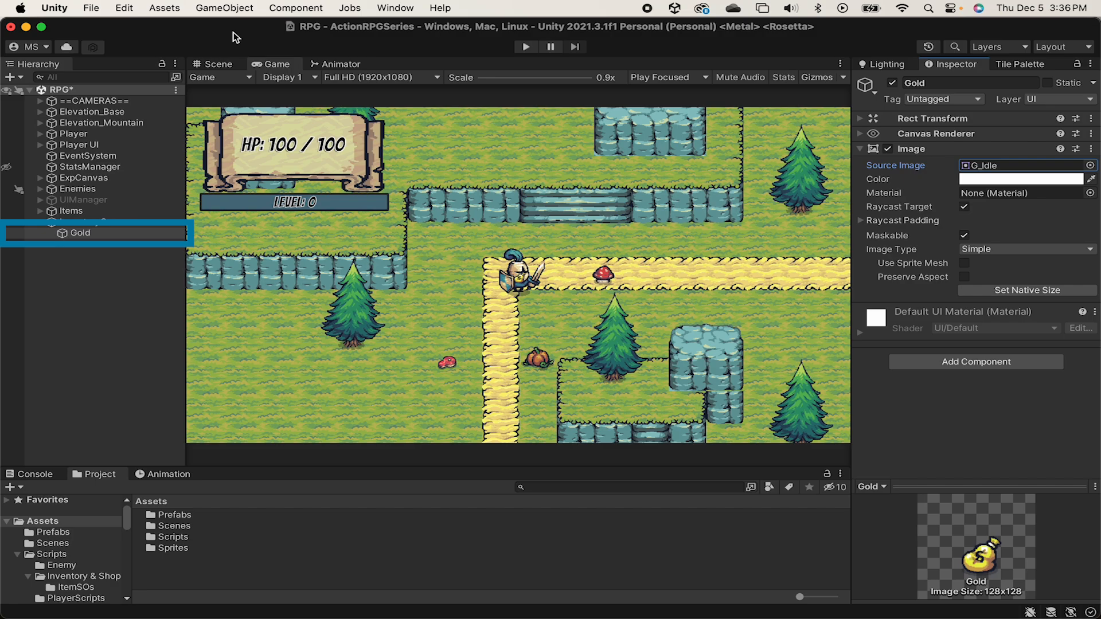
Anchor the Gold image to the canvas's top-right corner via the anchor presets.
left_click(218, 64)
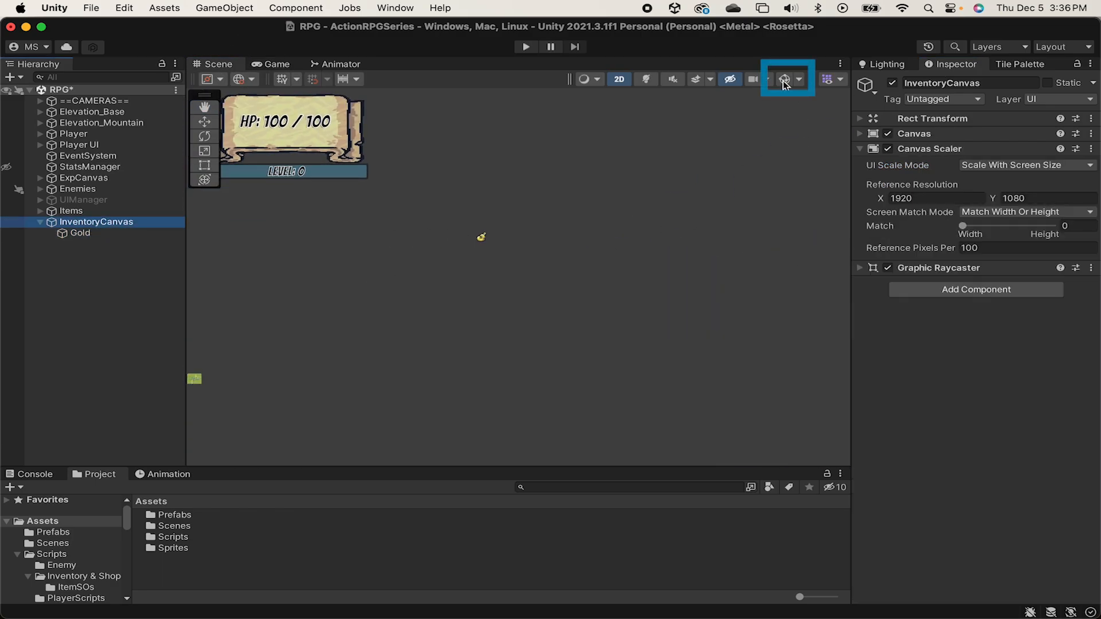
left_click(80, 233)
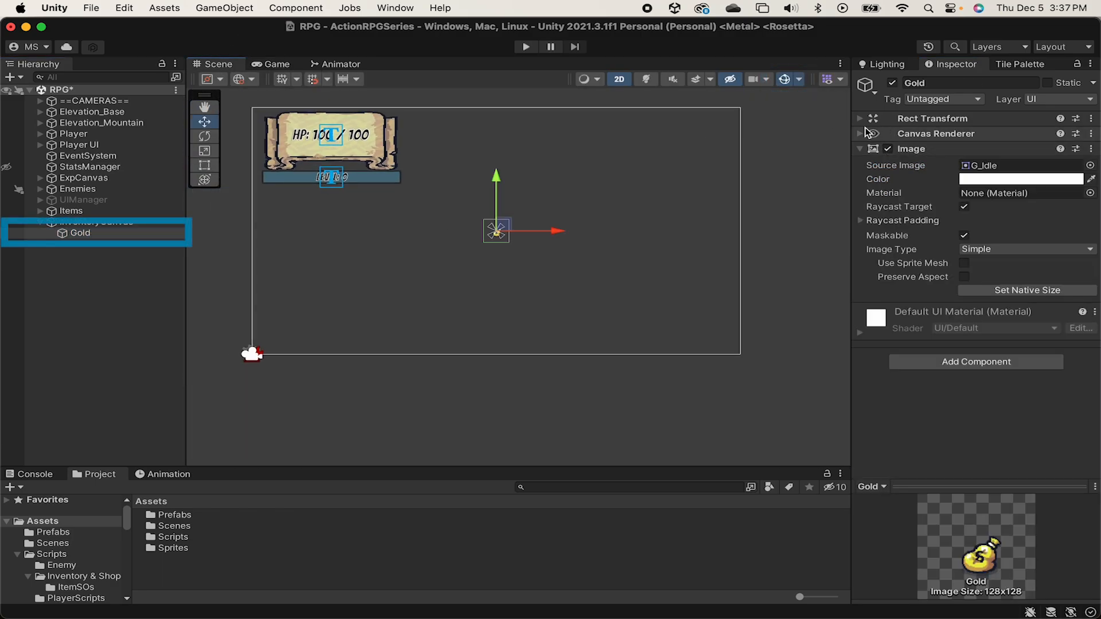
left_click(862, 118)
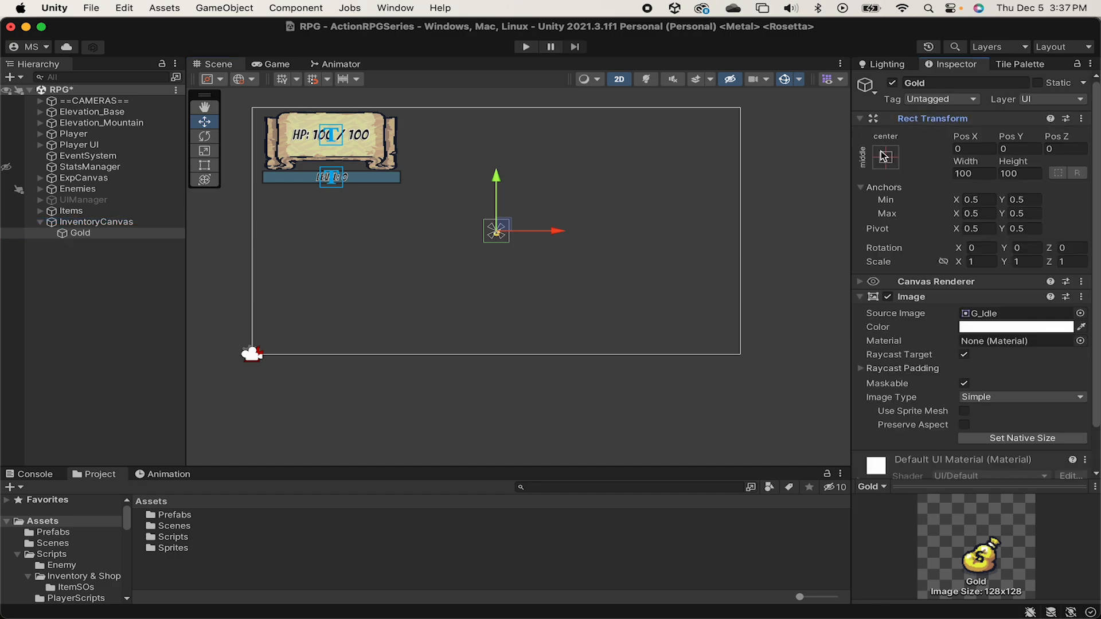
left_click(885, 157)
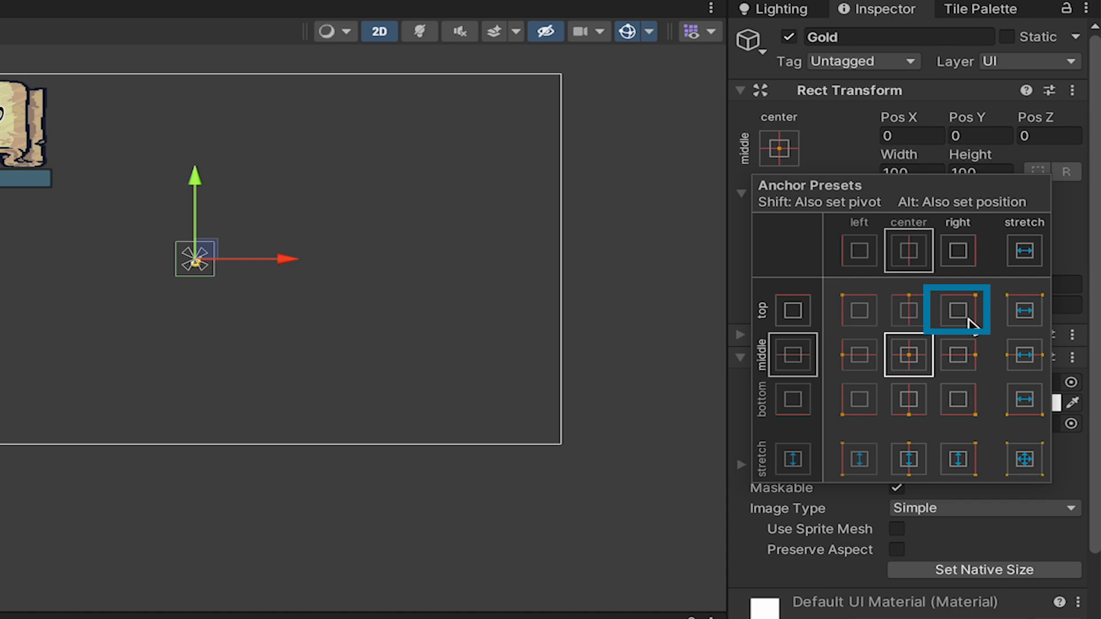
left_click(957, 310)
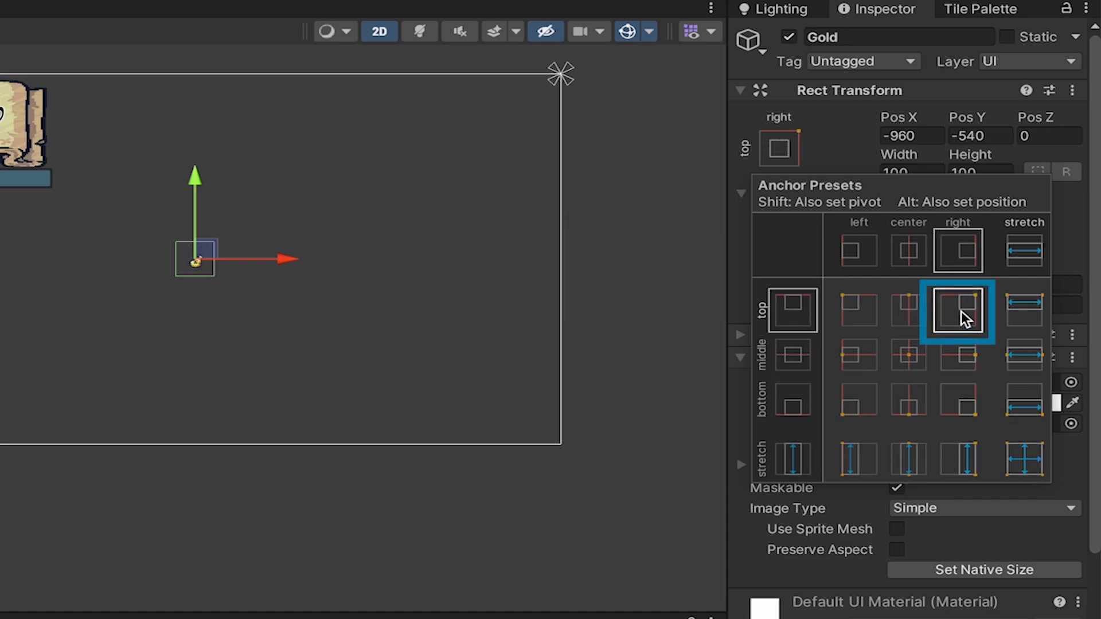
Snap Gold into the top-right corner and set its Pos X to -100.
left_click(957, 311)
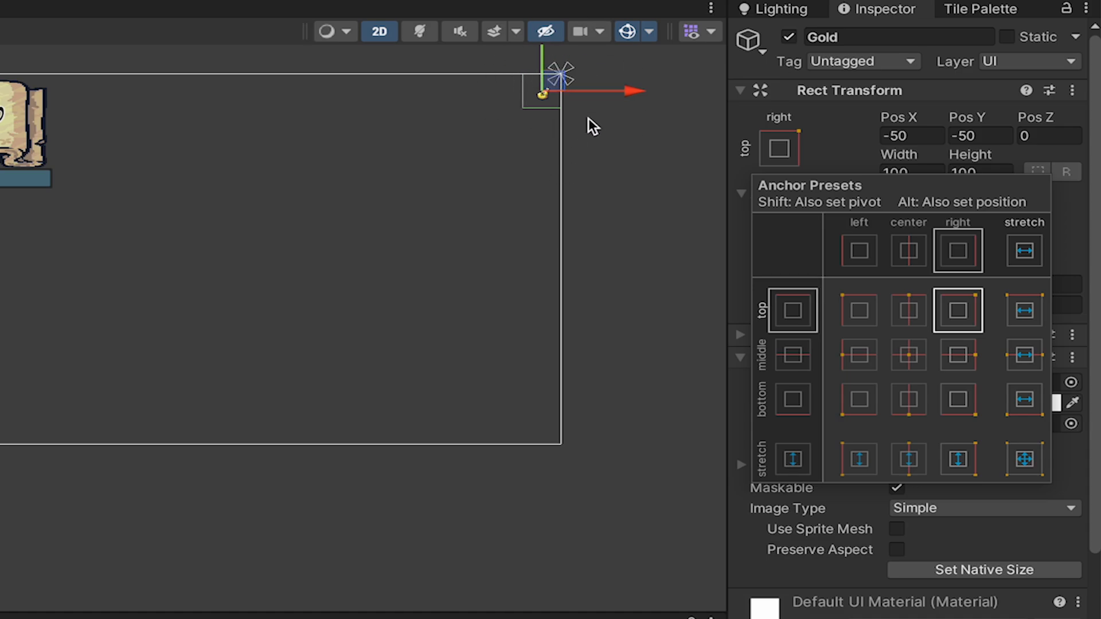
mouse_move(595, 20)
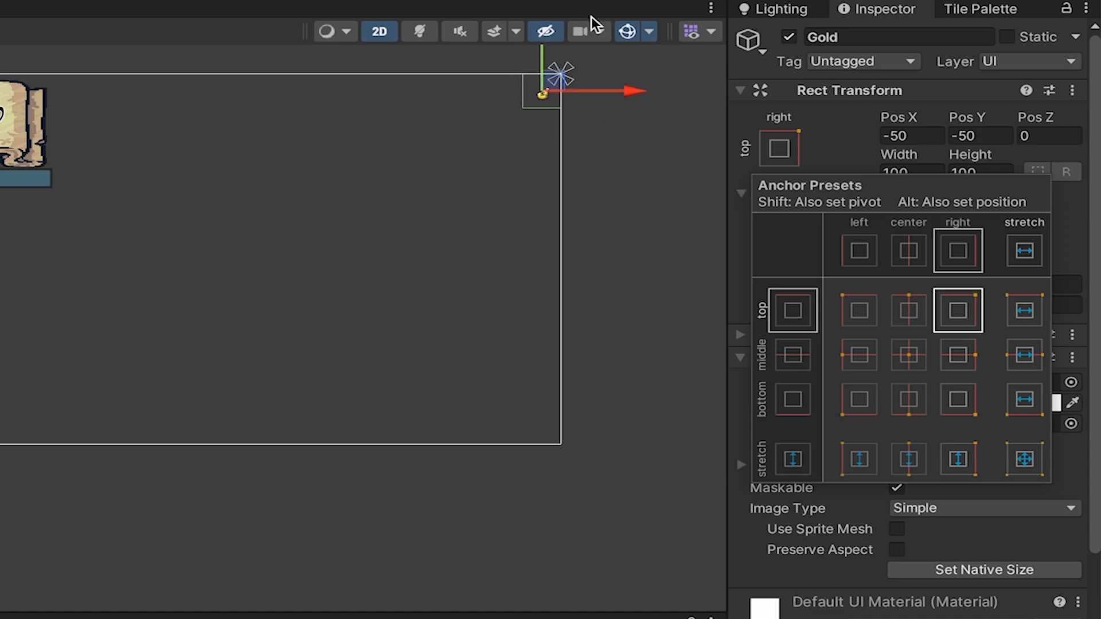
left_click(957, 310)
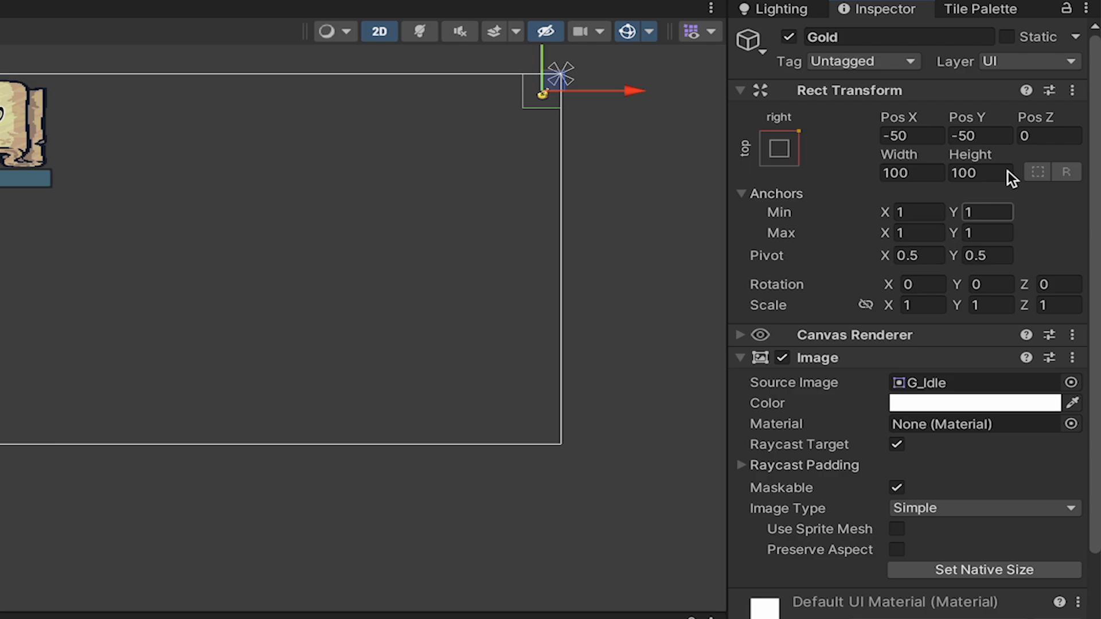
left_click(912, 136)
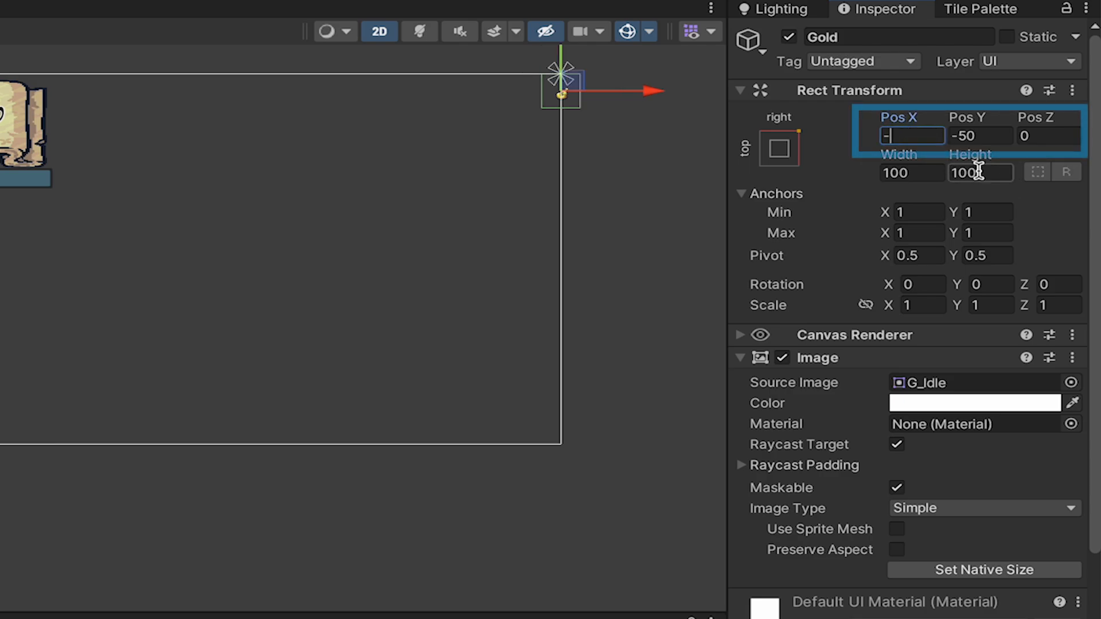
type("-100")
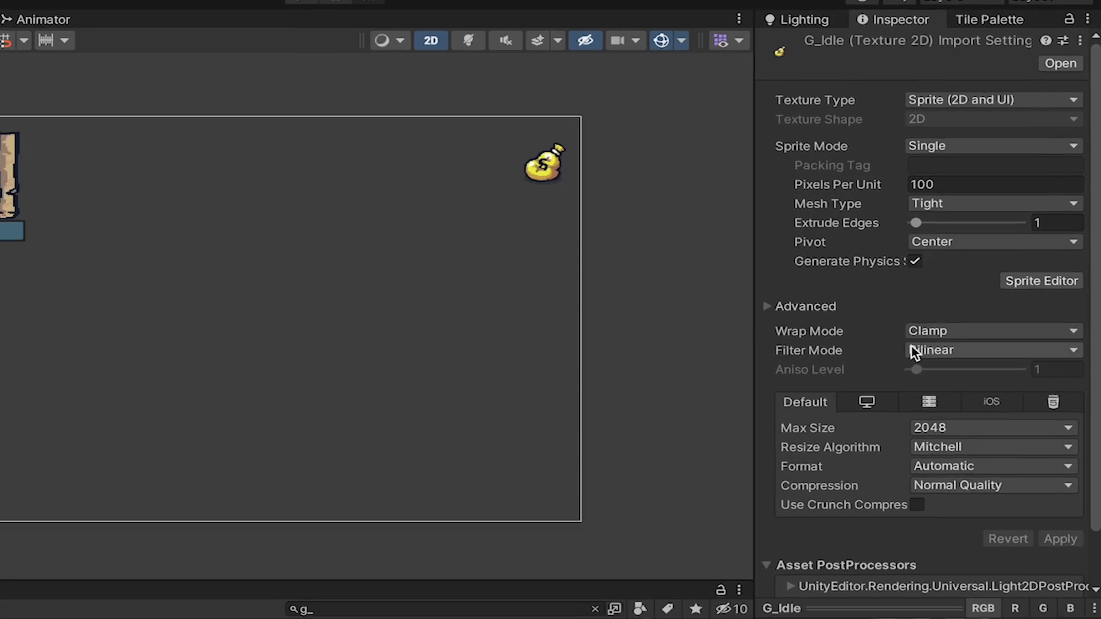
Set the G_Idle texture's Filter Mode to Point (no filter) and apply it.
left_click(990, 351)
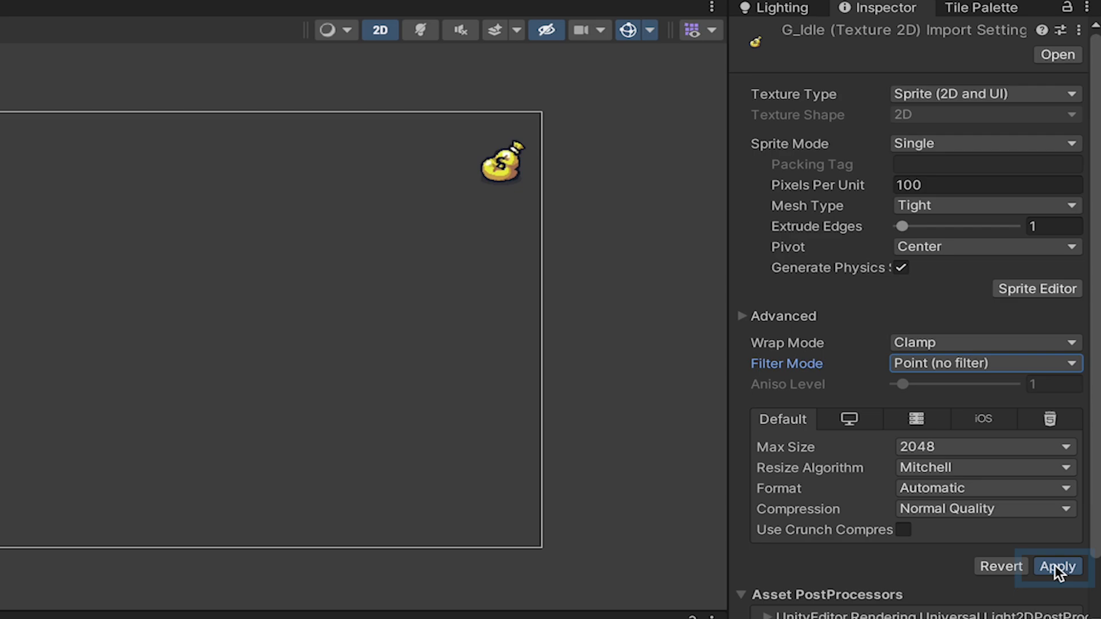
left_click(1058, 567)
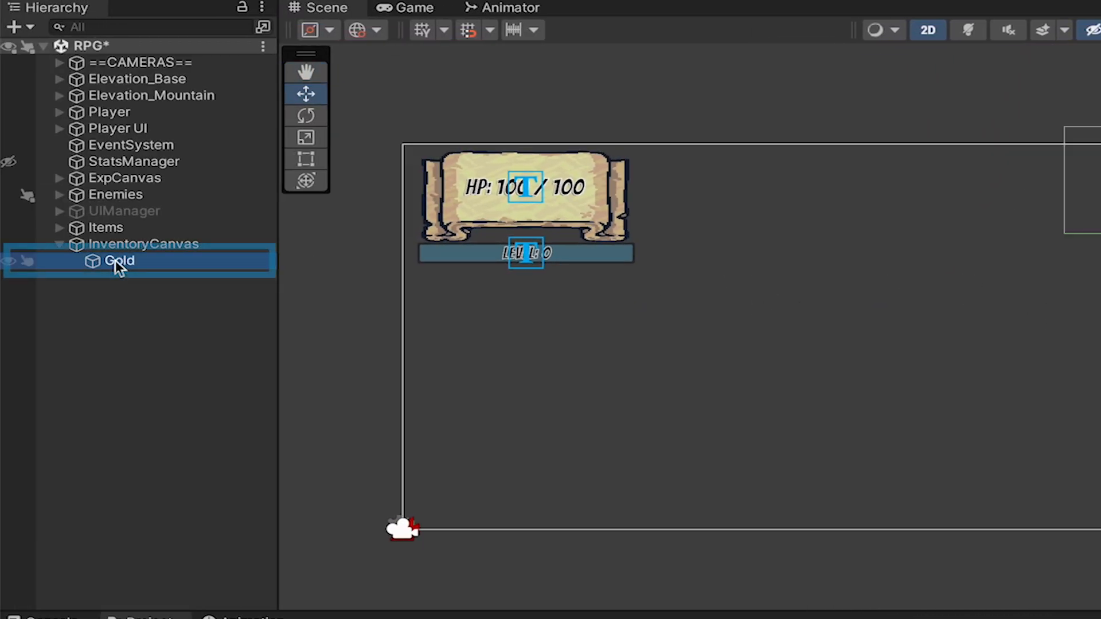
Add a TextMeshPro child under Gold reading 00.
right_click(120, 261)
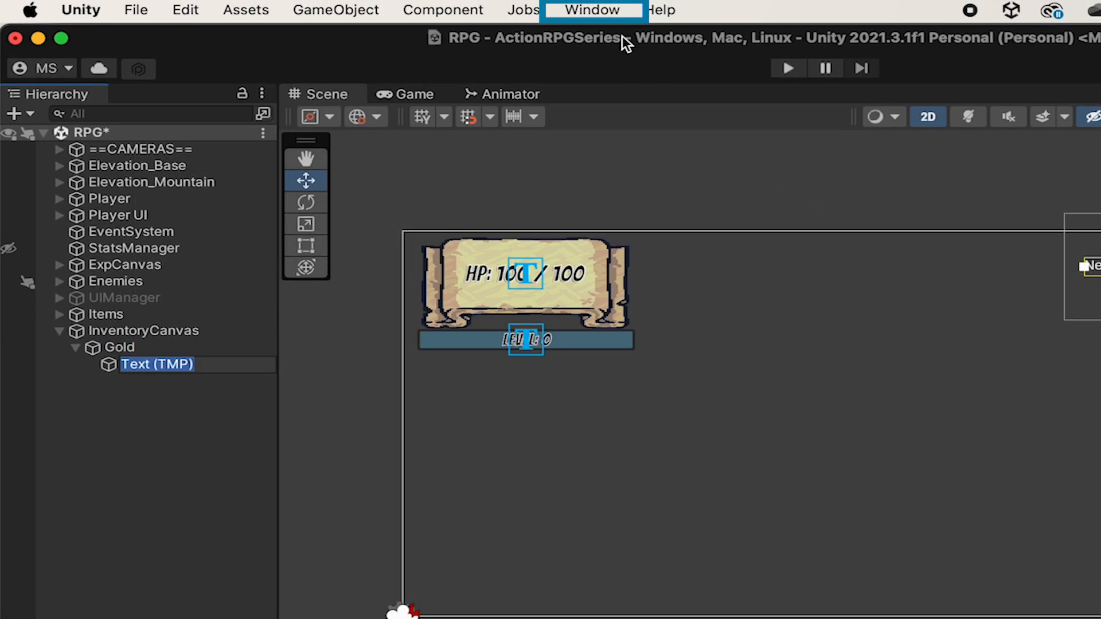
left_click(592, 11)
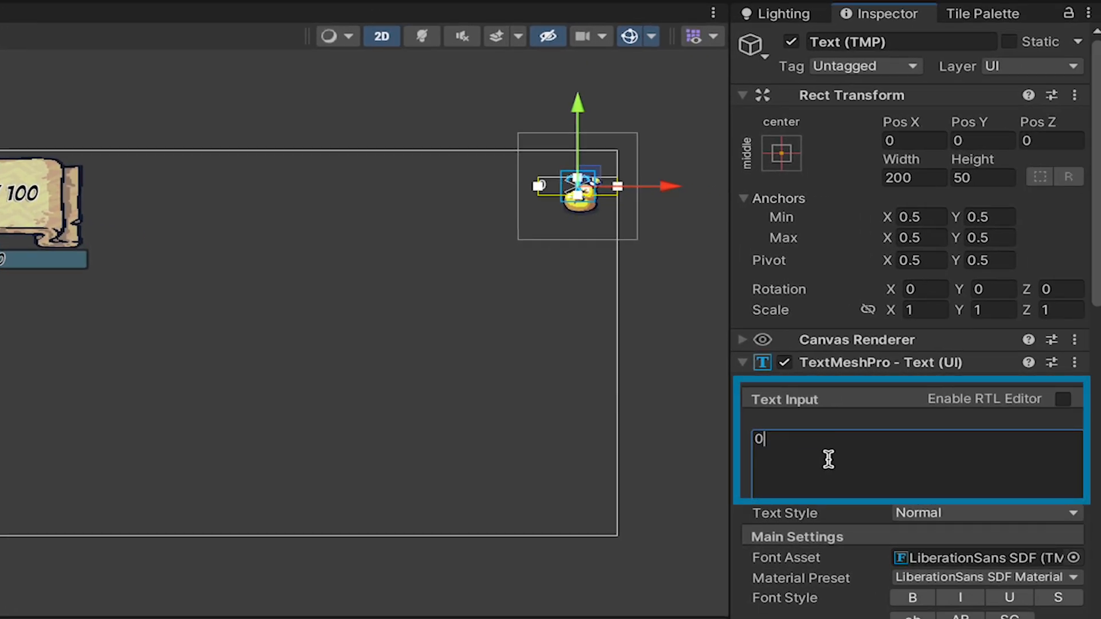
type("0")
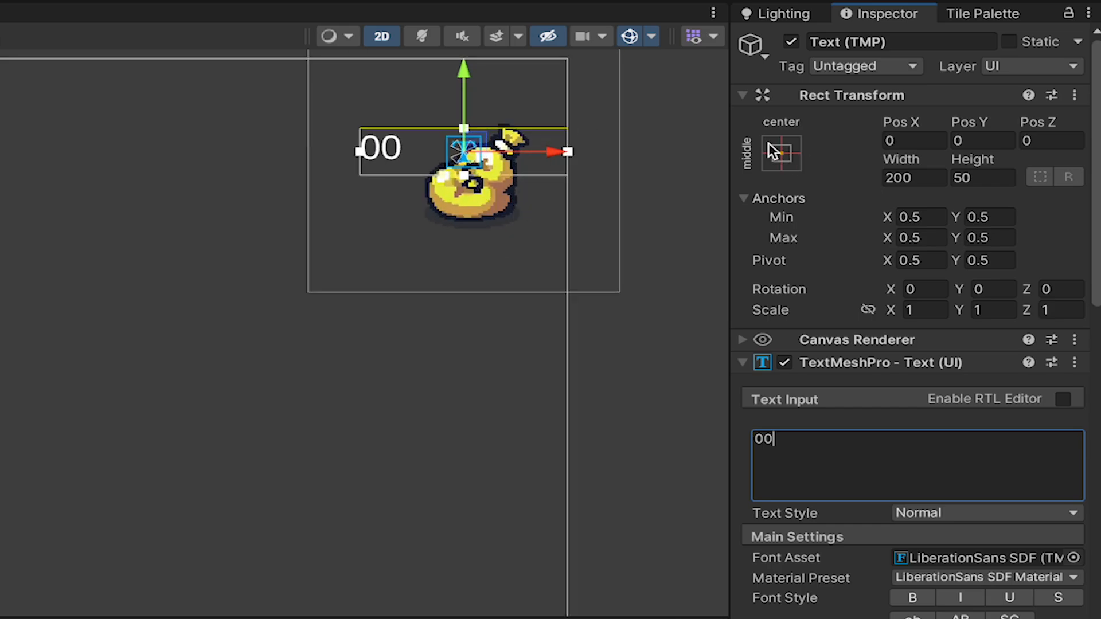
Anchor and snap the 00 text to the bottom-right corner of the Gold image.
left_click(780, 152)
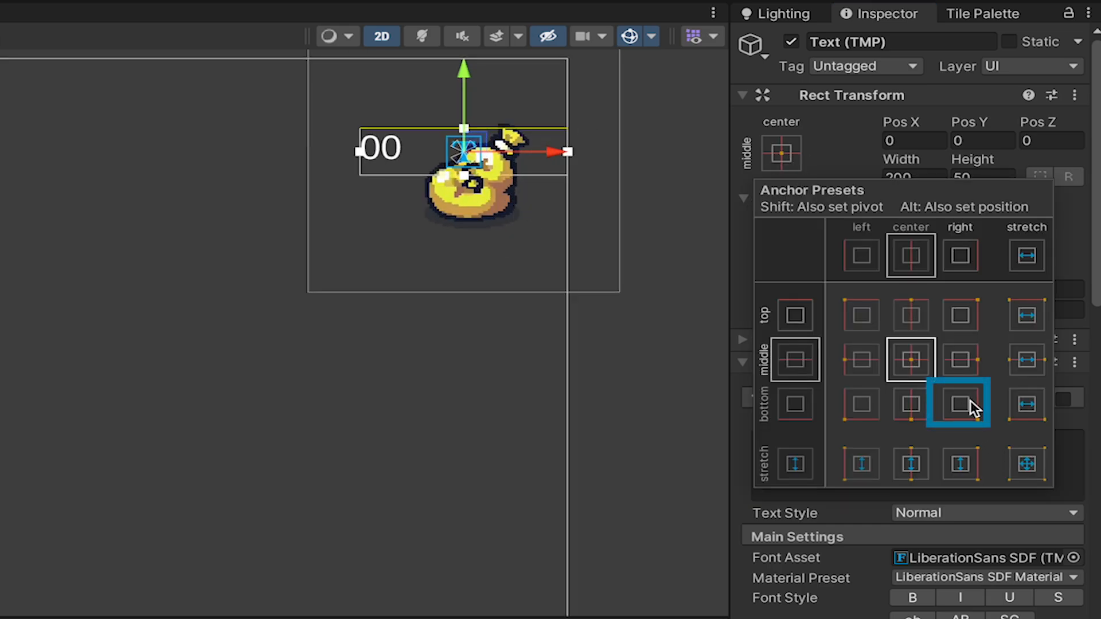
left_click(959, 405)
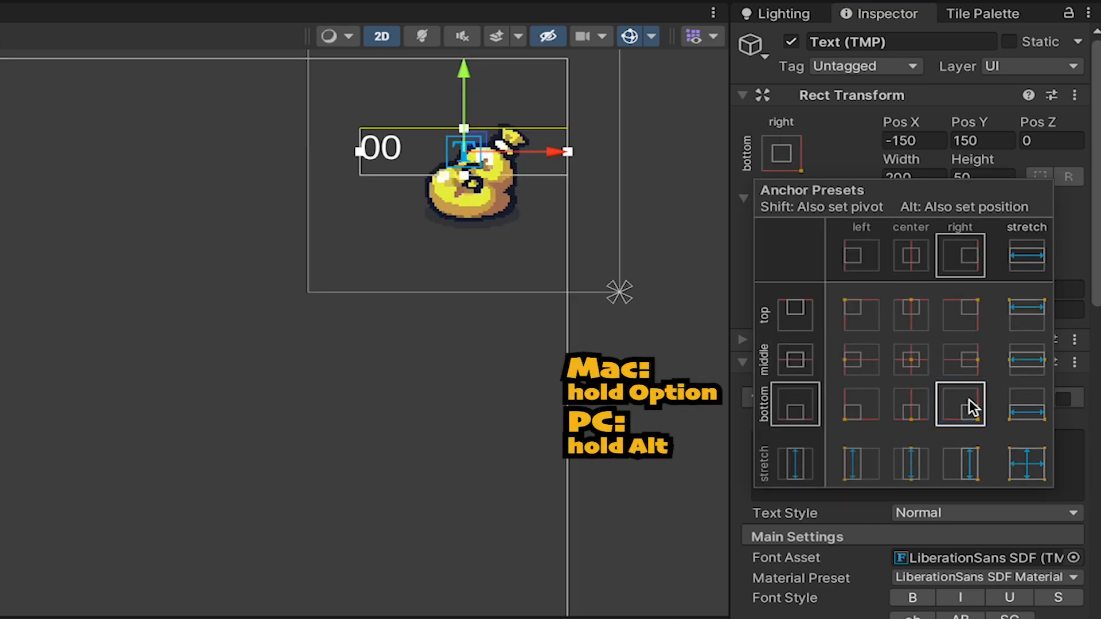
left_click(959, 404)
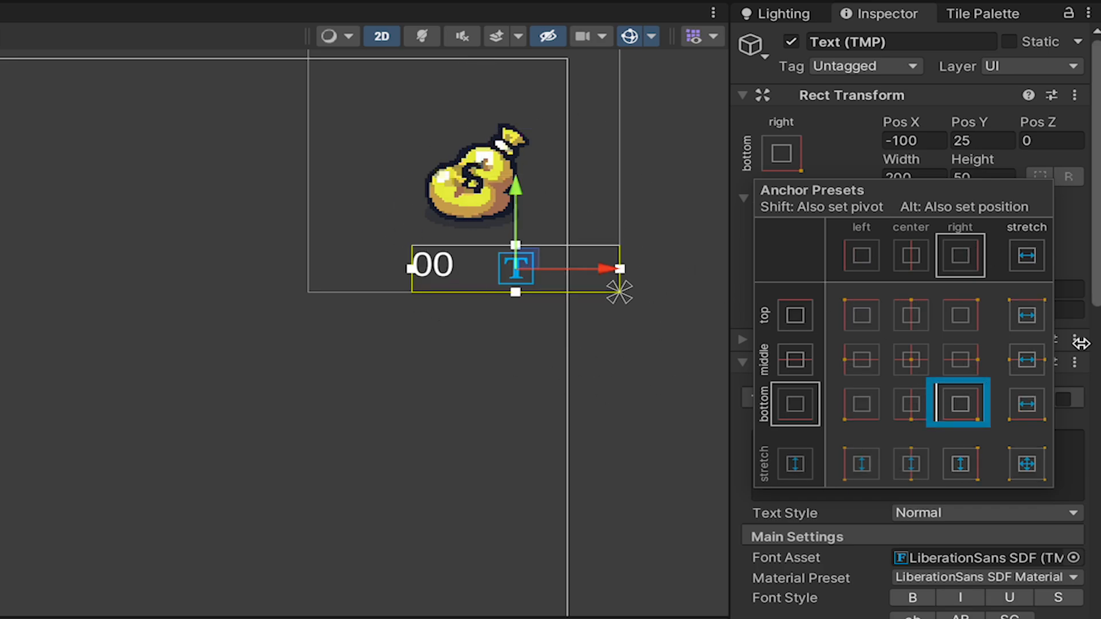
left_click(959, 402)
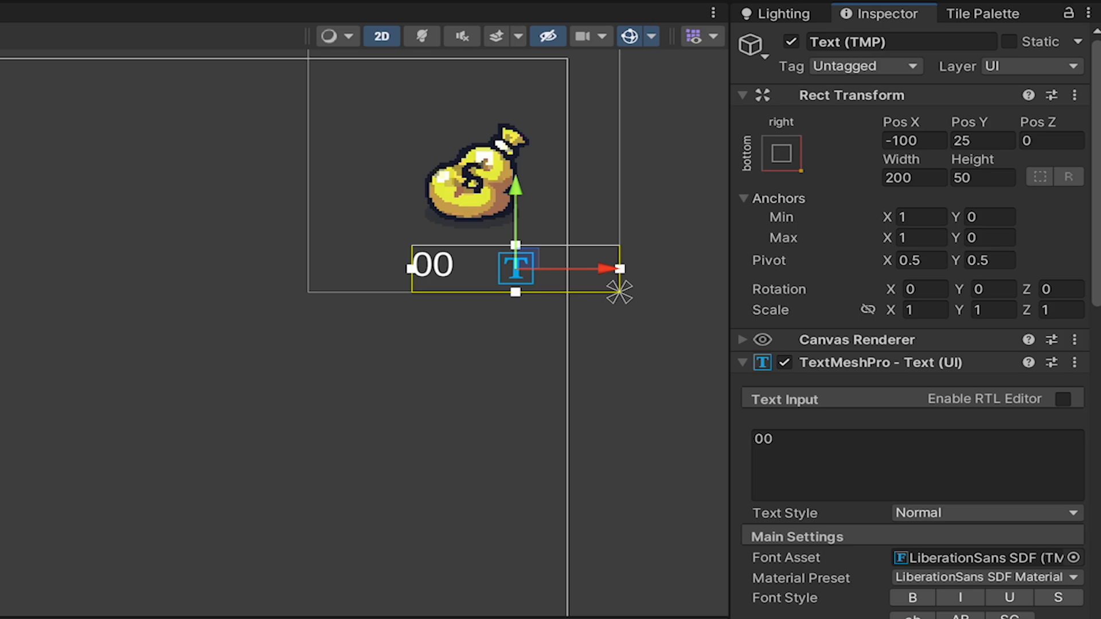
Give the 00 text the Bangers SDF font at size 72 and position it at -150, 100.
scroll("down", 3)
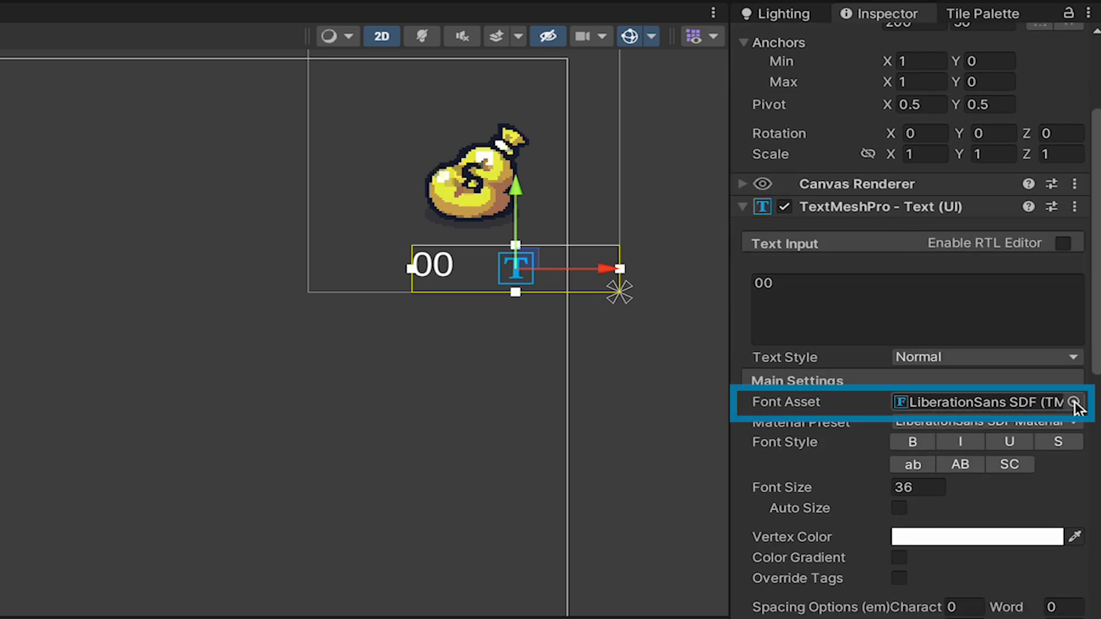
left_click(1077, 402)
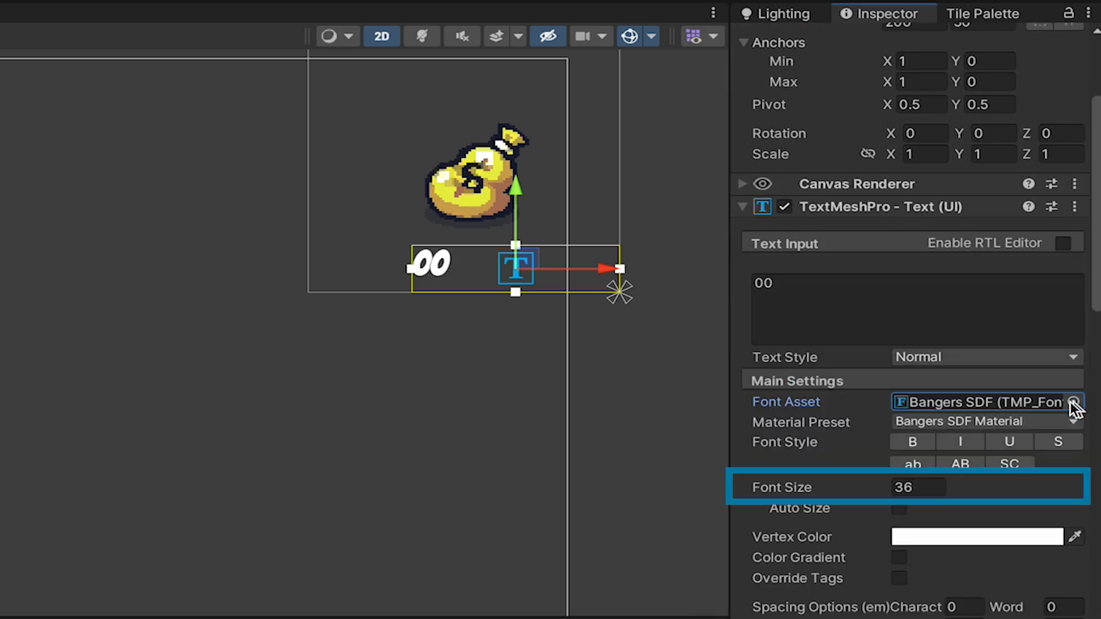
type("72")
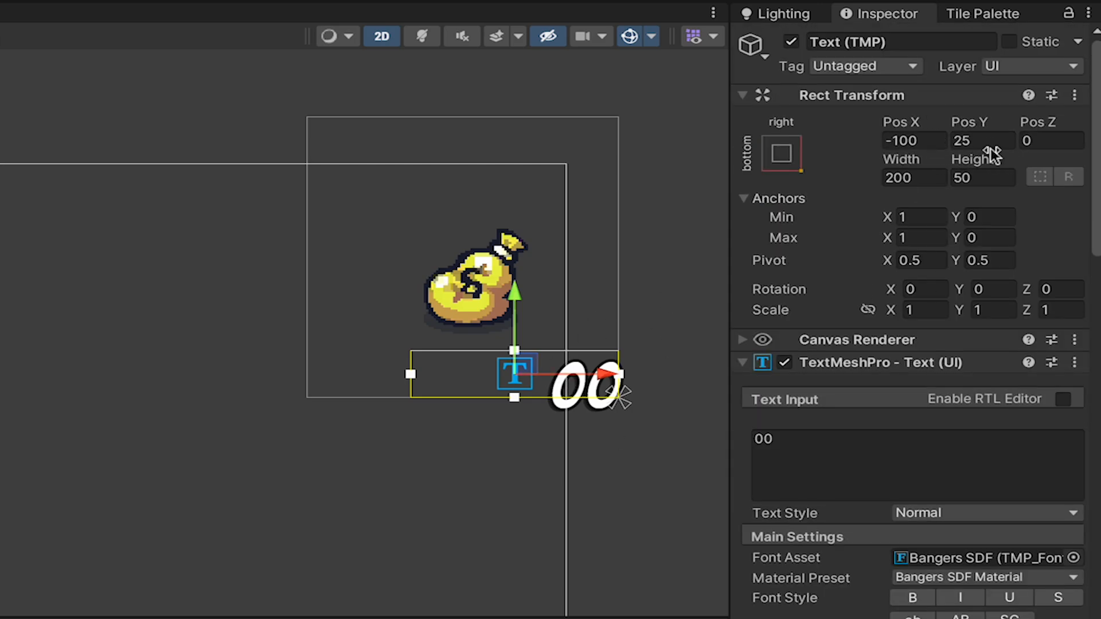
type("-150")
type("100")
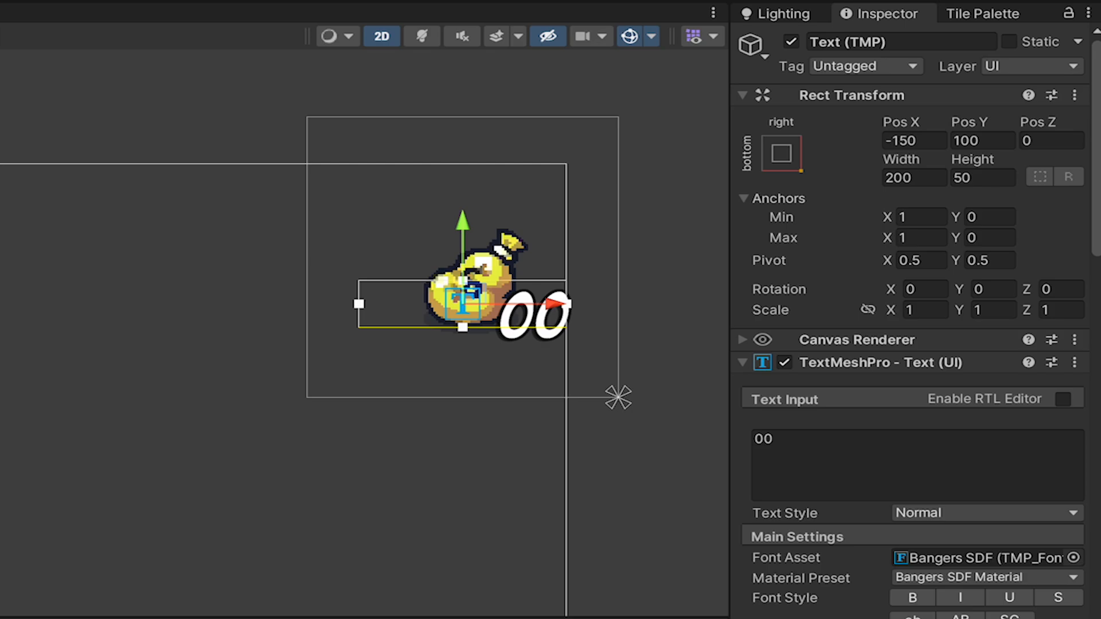
double_click(847, 43)
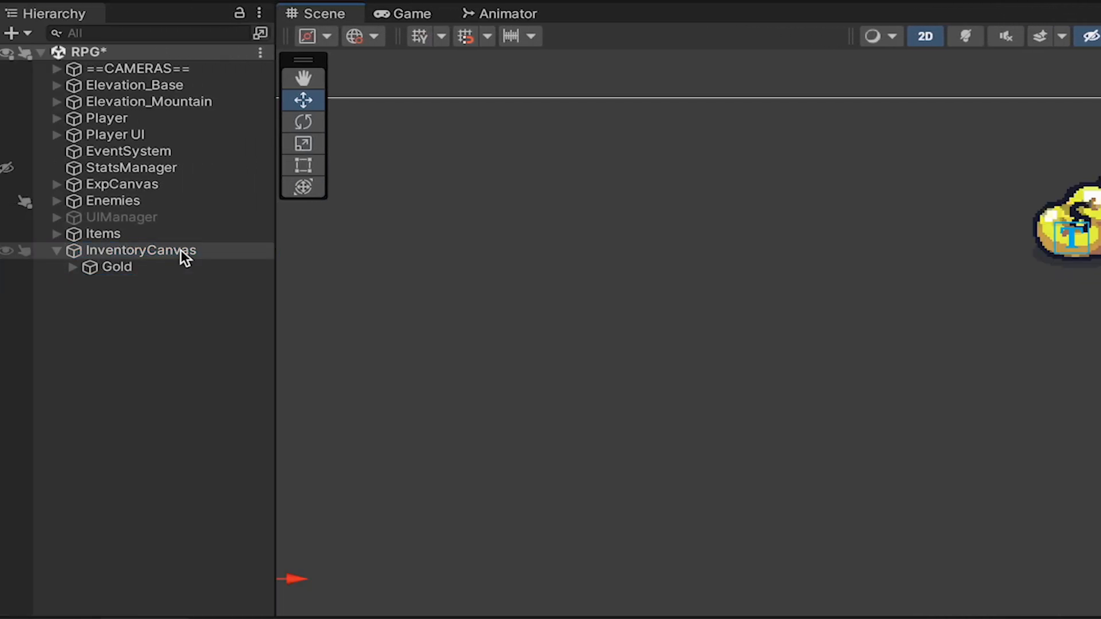
Create an empty Slots object under InventoryCanvas anchored to the top-right corner.
right_click(140, 251)
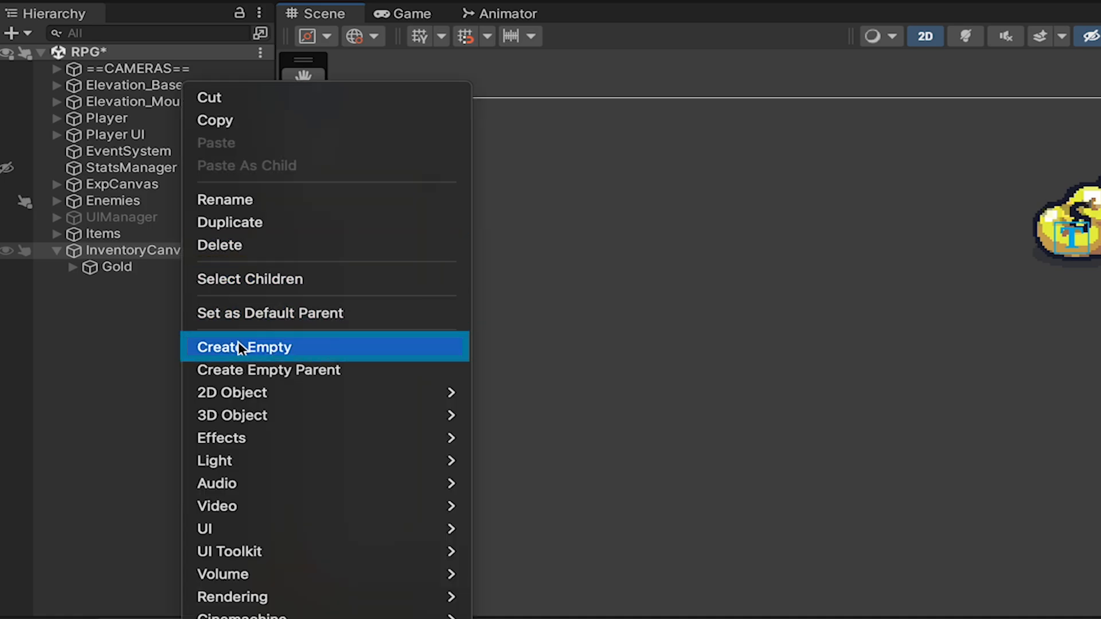
left_click(244, 346)
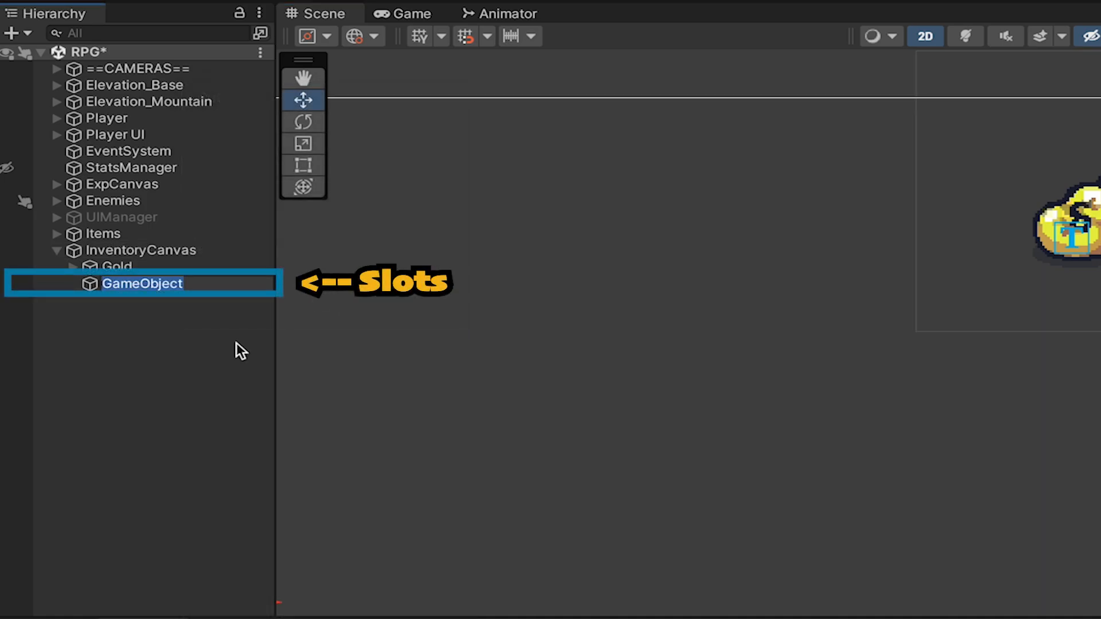
type("Slots")
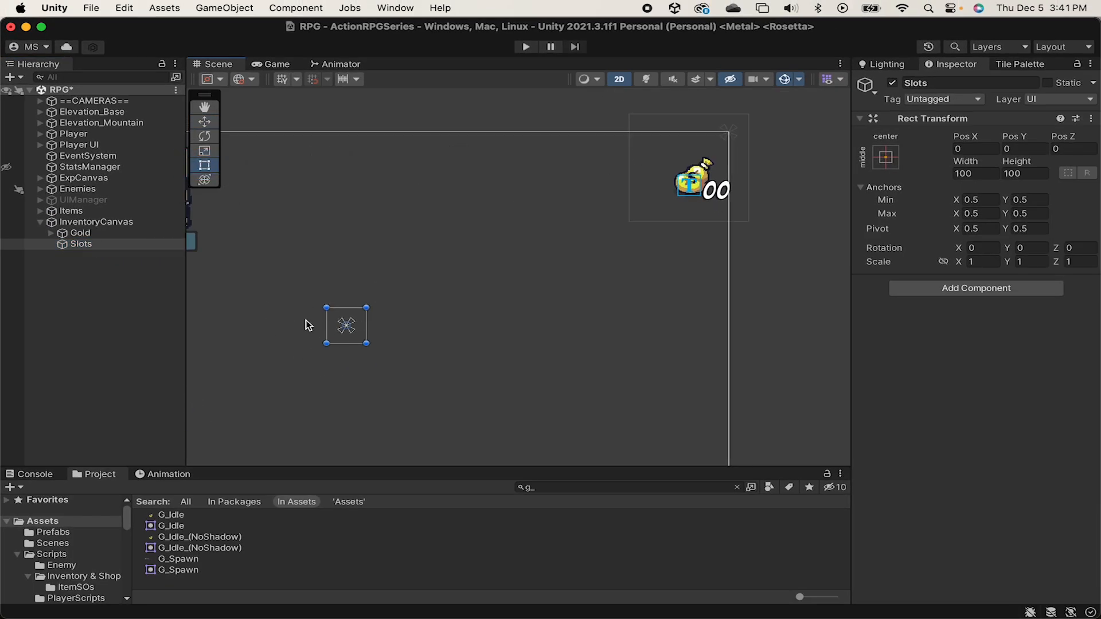
left_click(886, 157)
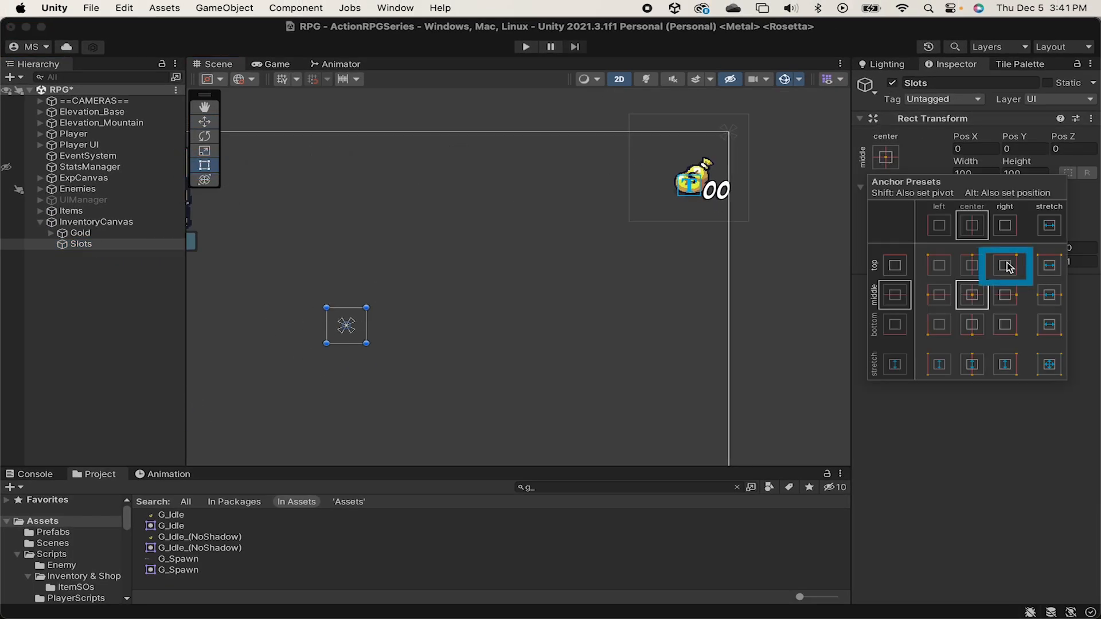
left_click(1005, 265)
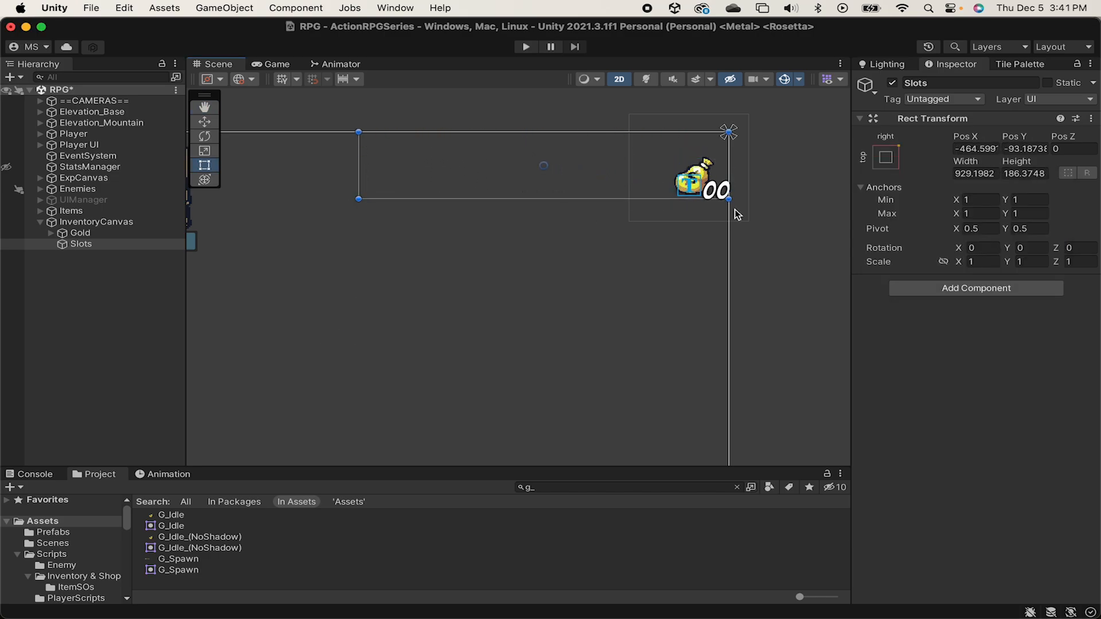
Position Slots at -660, -150.
left_click(975, 148)
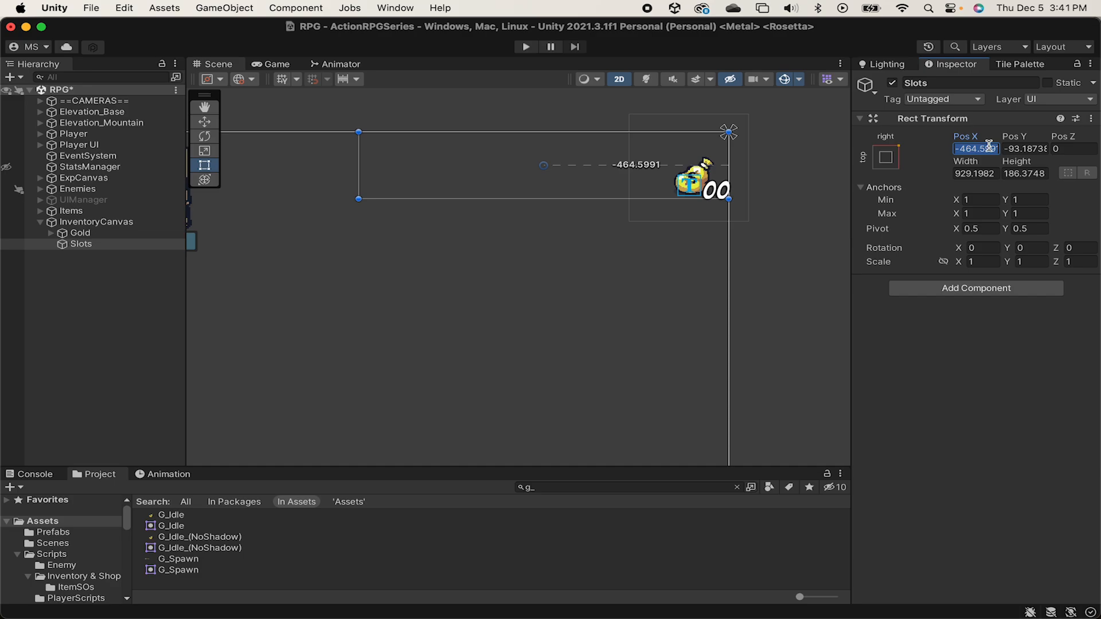
type("-660")
left_click(1026, 148)
type("-100")
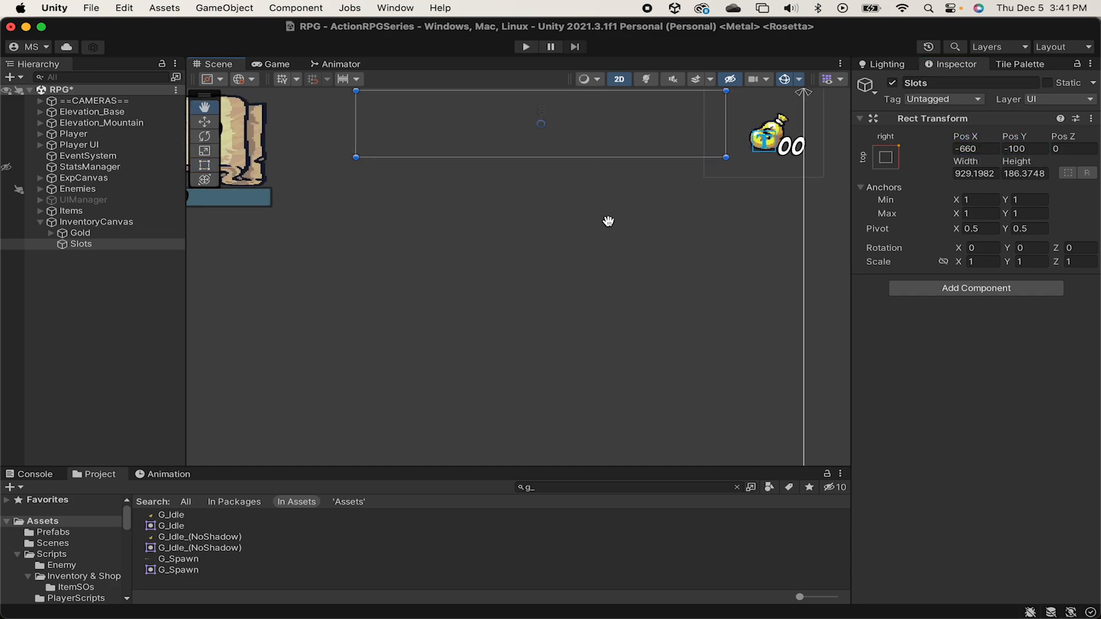
type("-150")
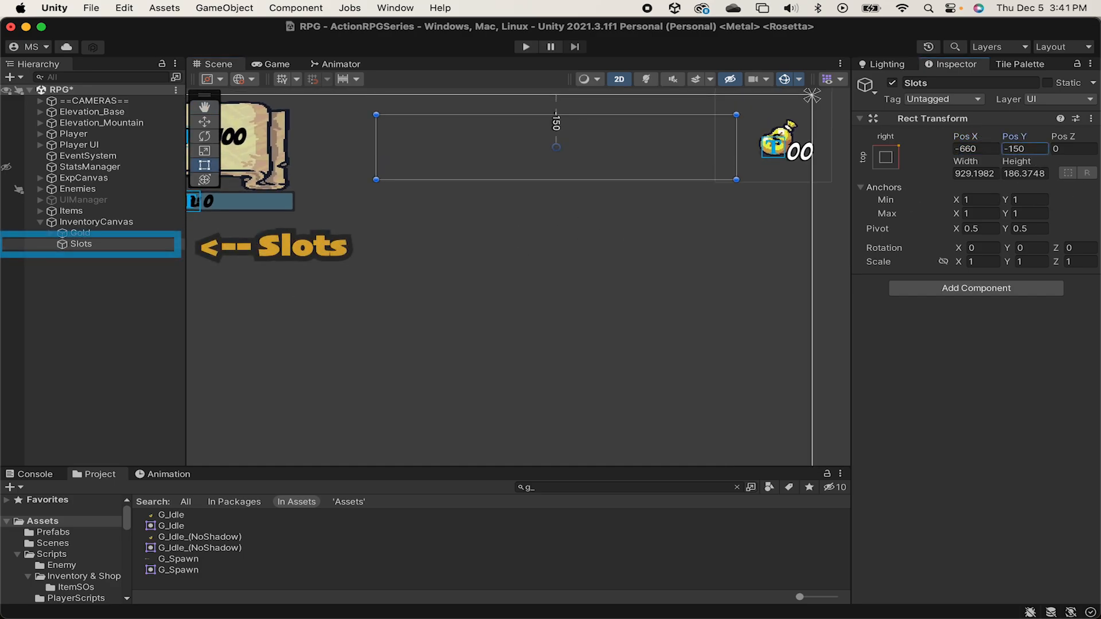
right_click(80, 243)
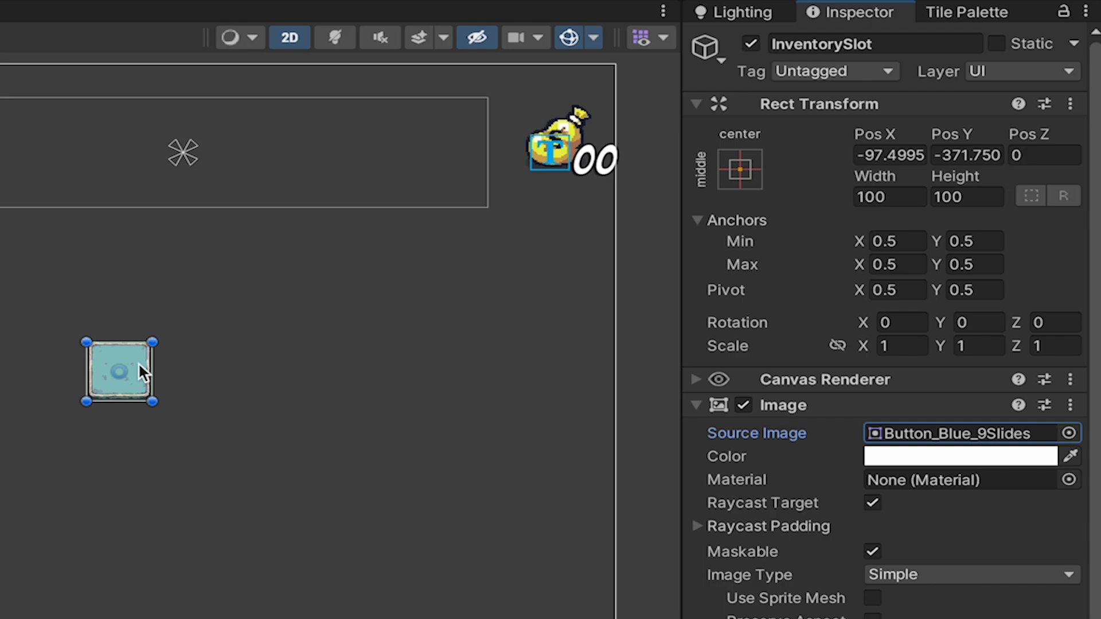
Drag InventorySlot to the Slots strip's right end and enlarge it to roughly 195×196.
left_click_drag(118, 370, 448, 123)
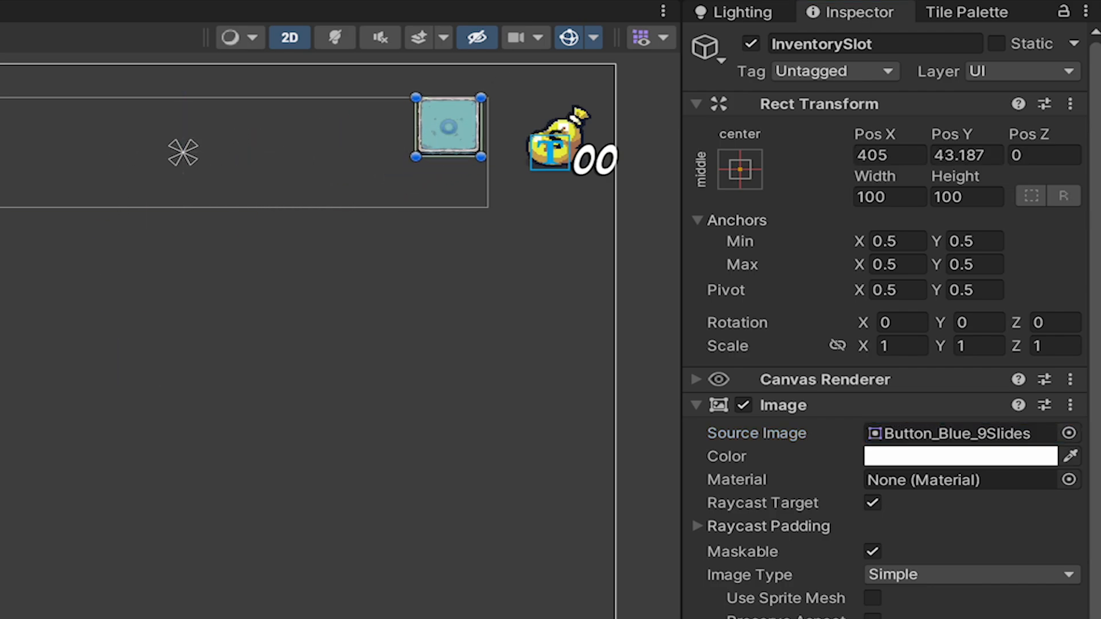
mouse_move(374, 197)
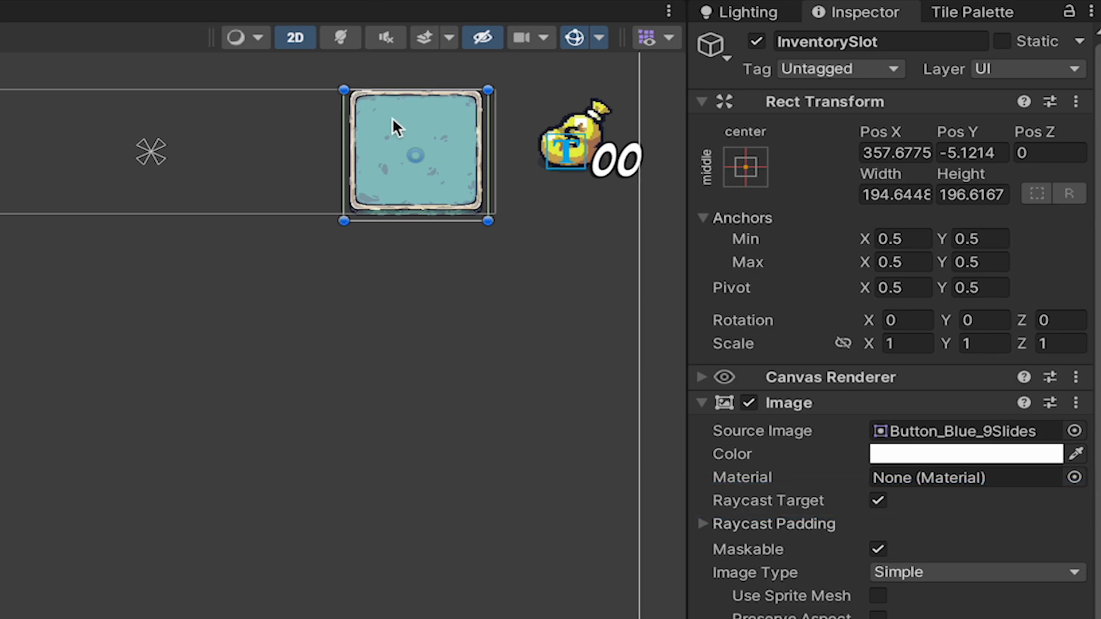
left_click(143, 334)
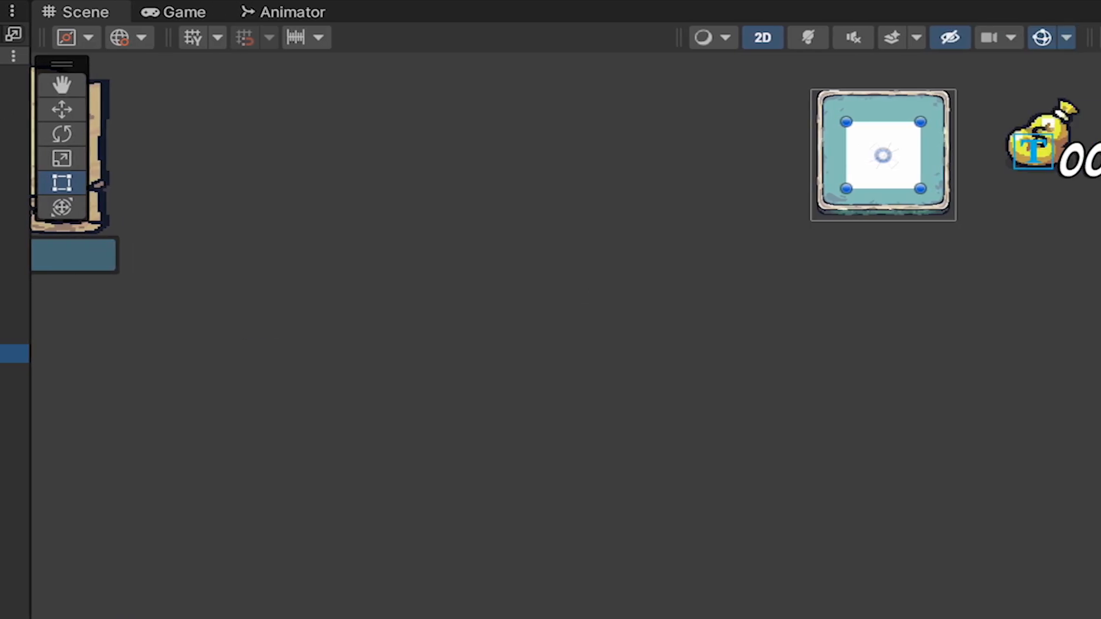
Assign the M_Idle meat sprite to ItemIcon at 300×300 and locate M_Idle in the Project.
type("m")
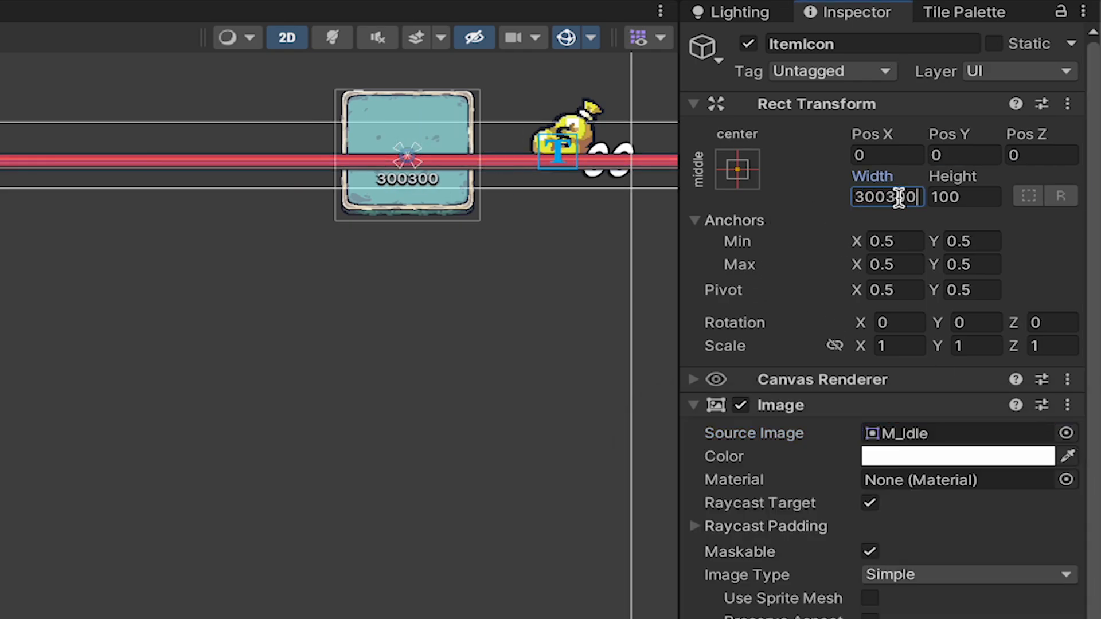
type("300")
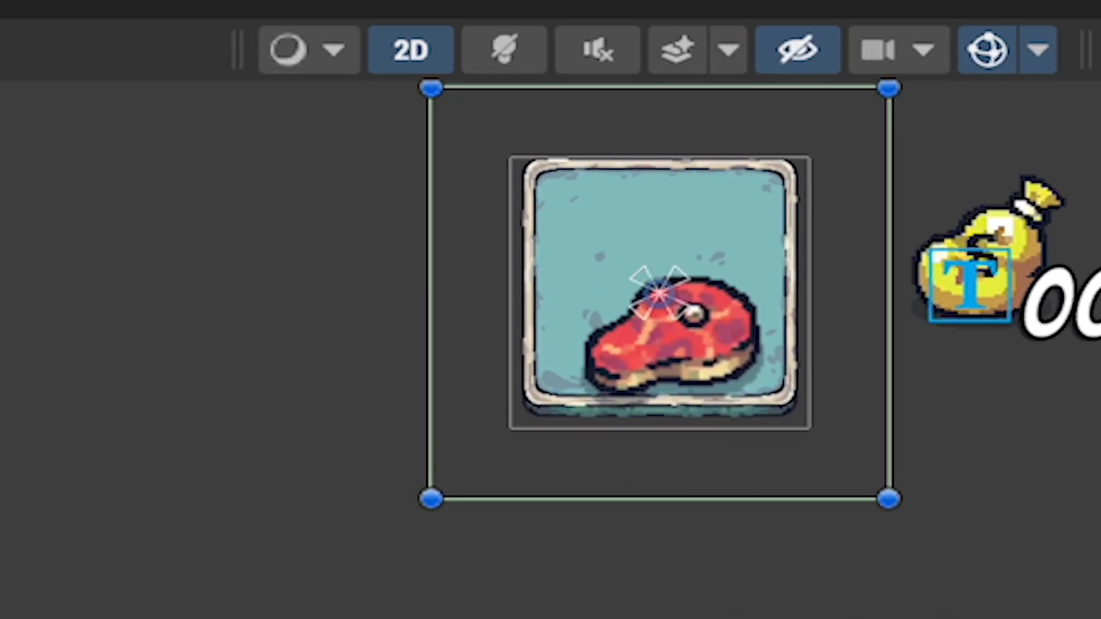
type("M_")
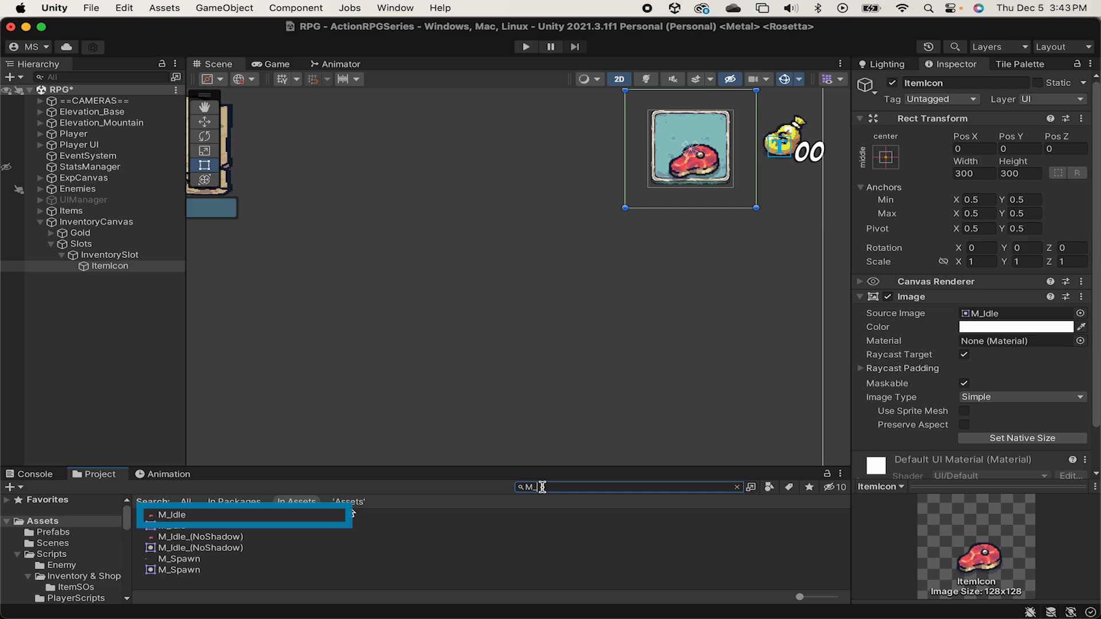
left_click(169, 515)
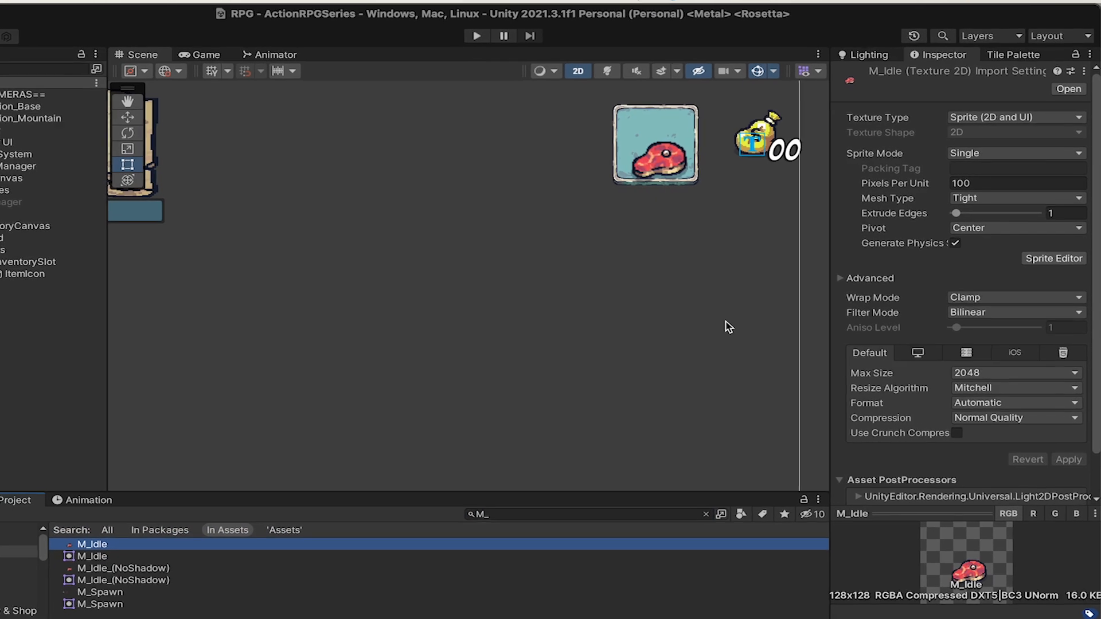
Set M_Idle's Filter Mode to Point (no filter), then return to InventorySlot.
left_click(1015, 312)
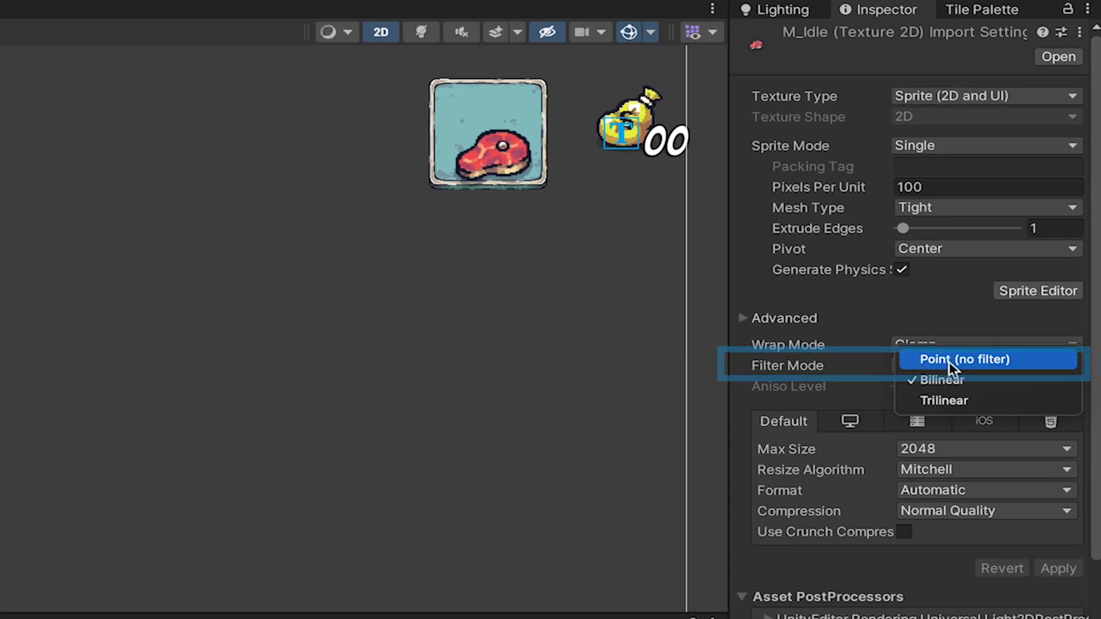
left_click(966, 359)
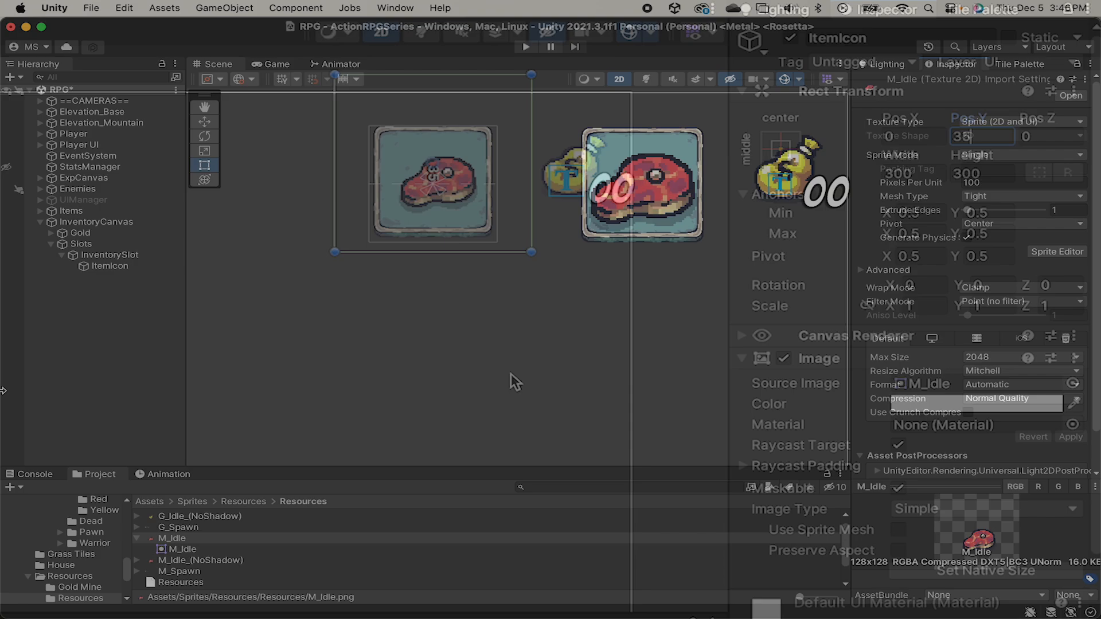
left_click(109, 255)
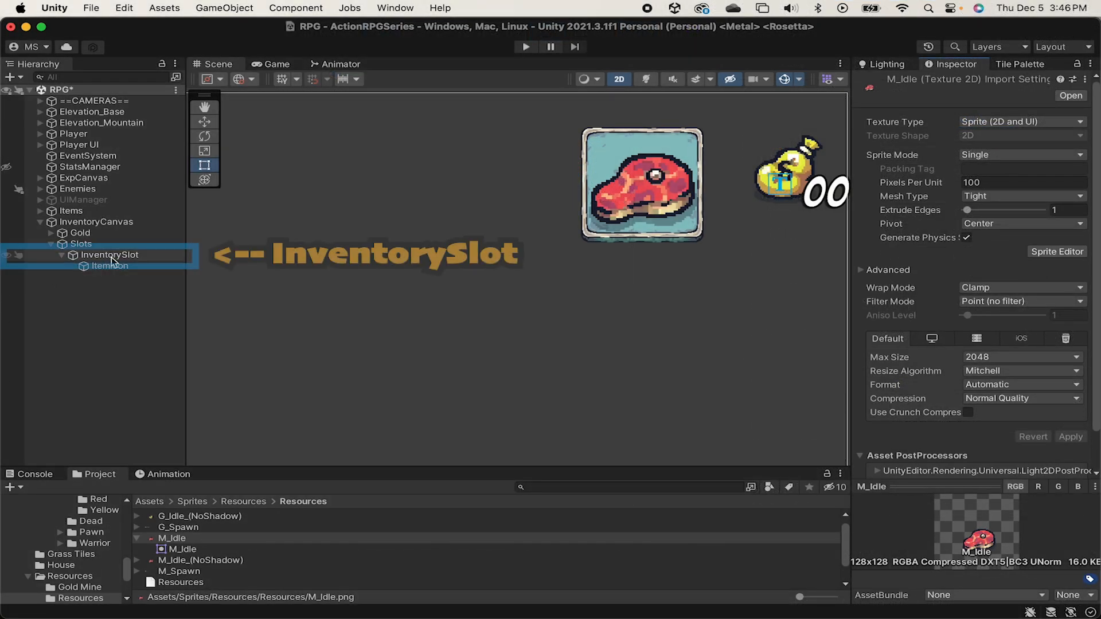
Add a bottom-right-anchored QuantityText TextMeshPro reading 00 inside InventorySlot.
right_click(110, 254)
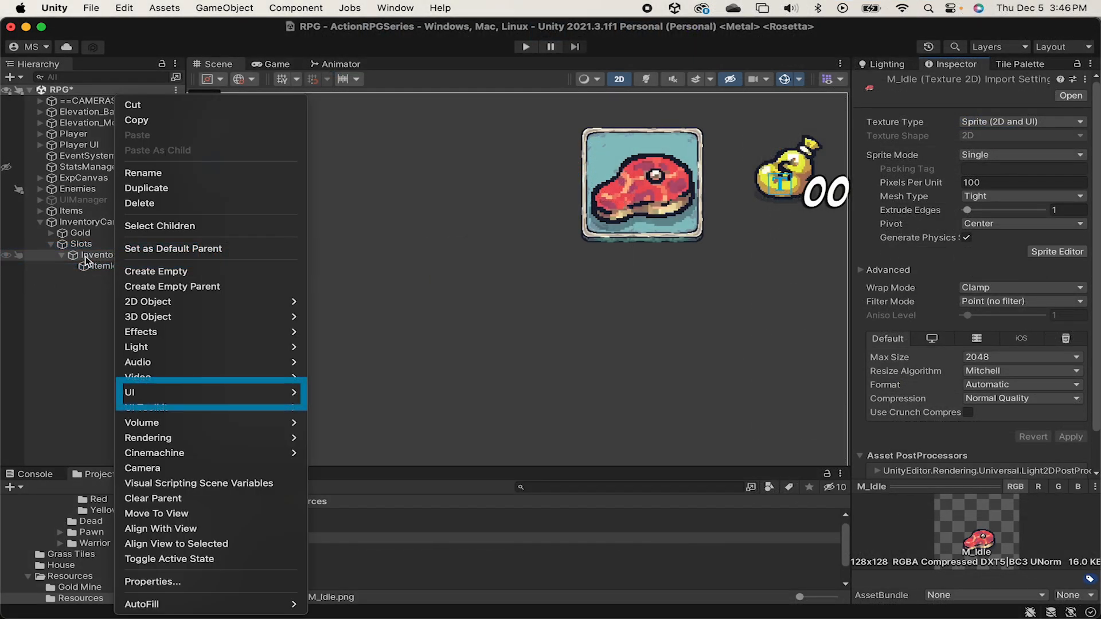
mouse_move(129, 392)
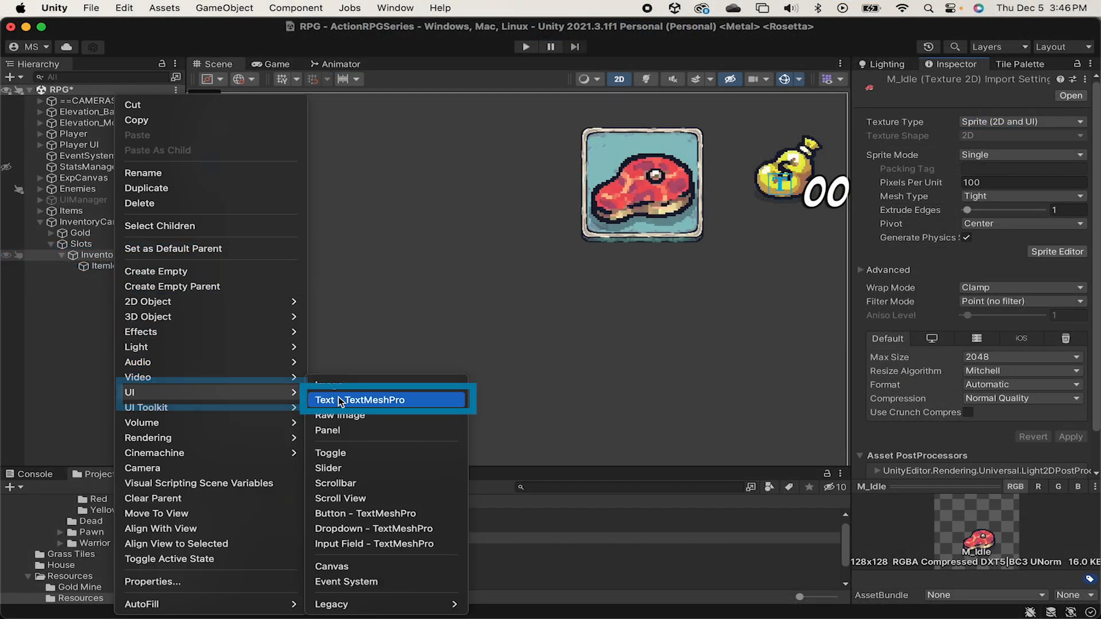
left_click(360, 399)
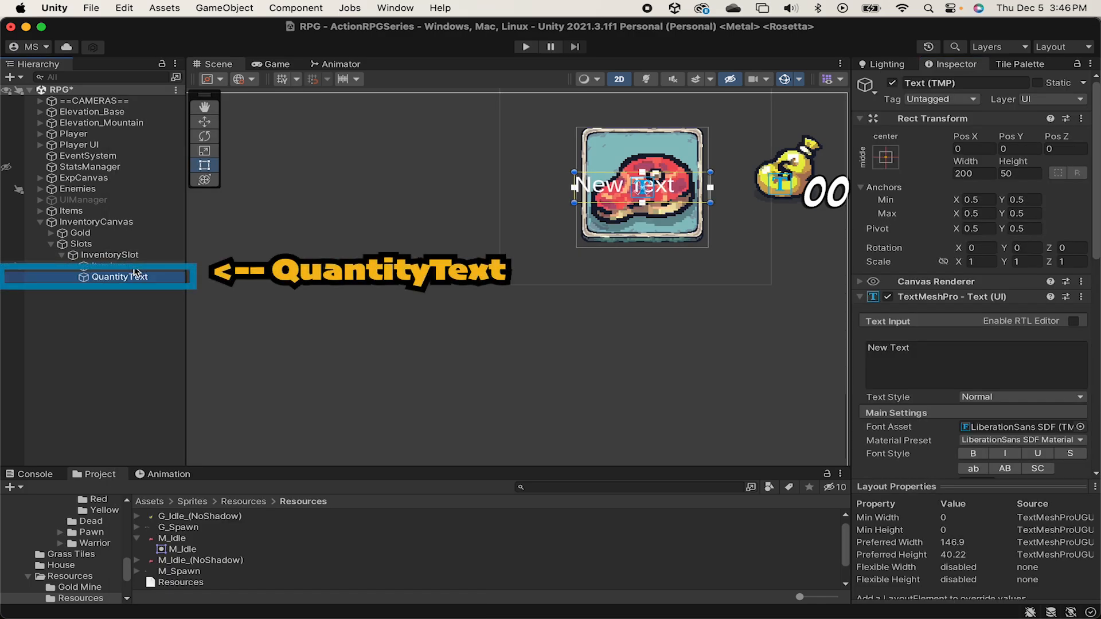
left_click(885, 158)
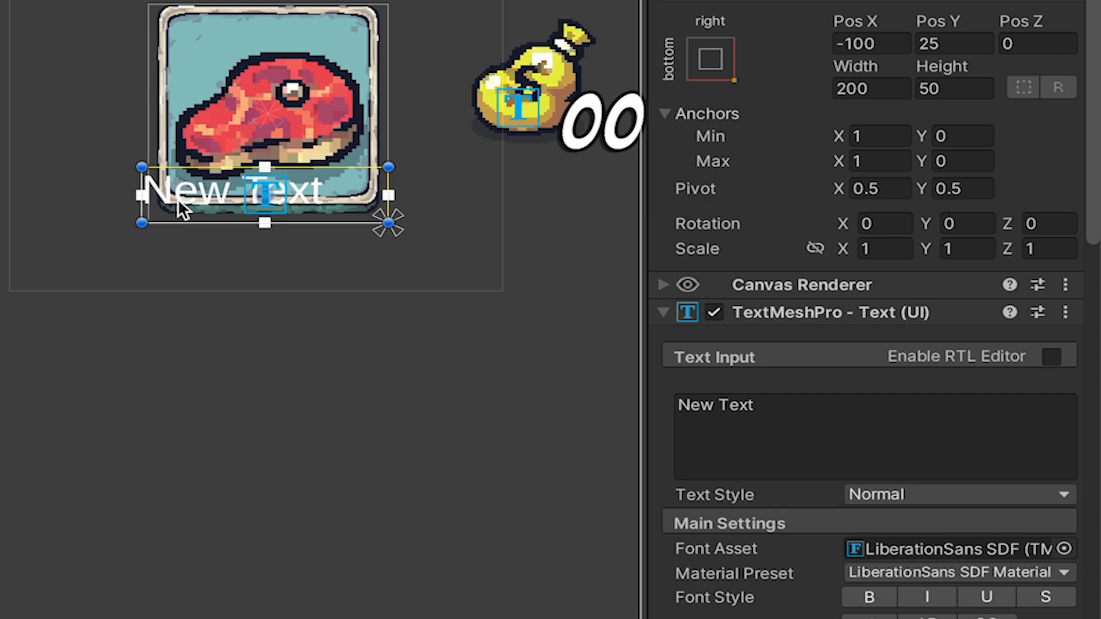
type("00")
type("-")
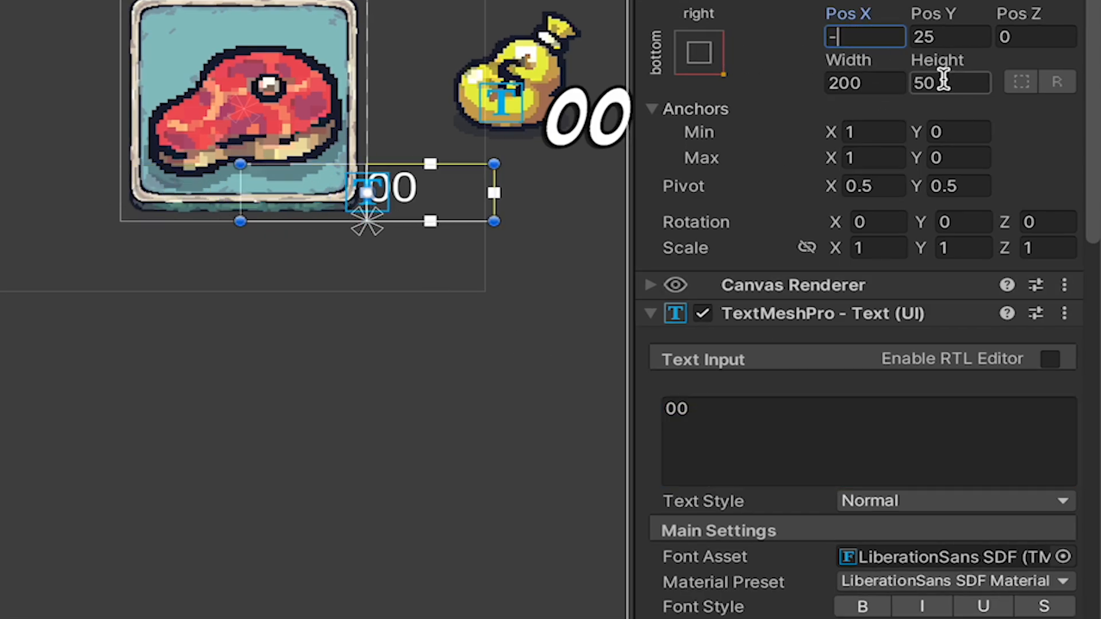
Give QuantityText the Bangers SDF font at size 72.
scroll("down", 3)
type("b")
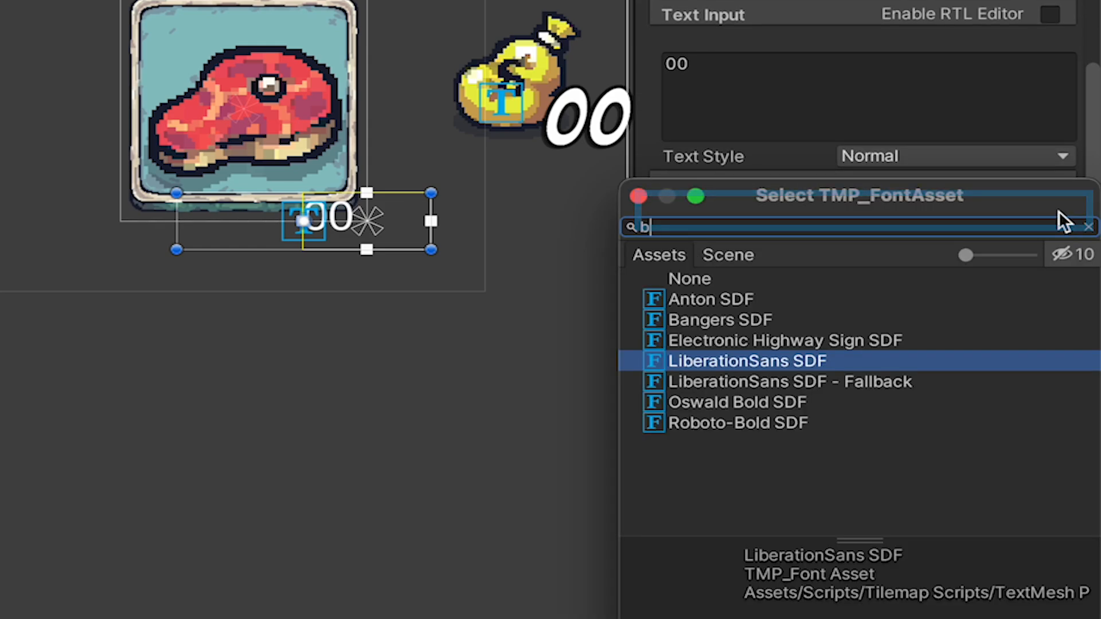
left_click(720, 320)
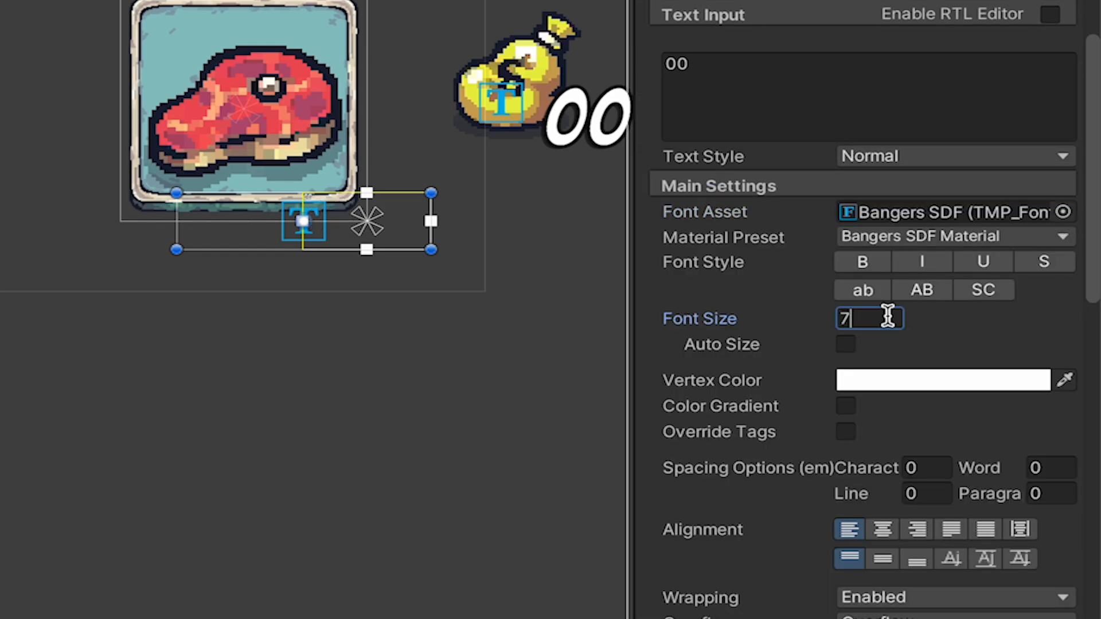
type("2")
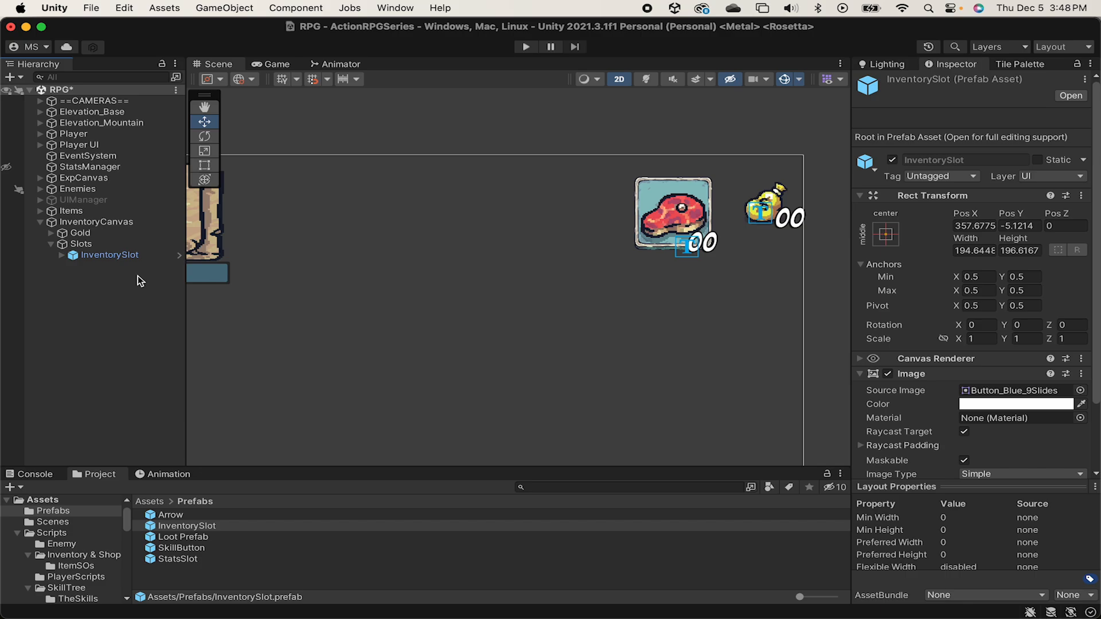
Give Slots a Grid Layout Group with 200×200 cells arranging the InventorySlot copies.
left_click(80, 243)
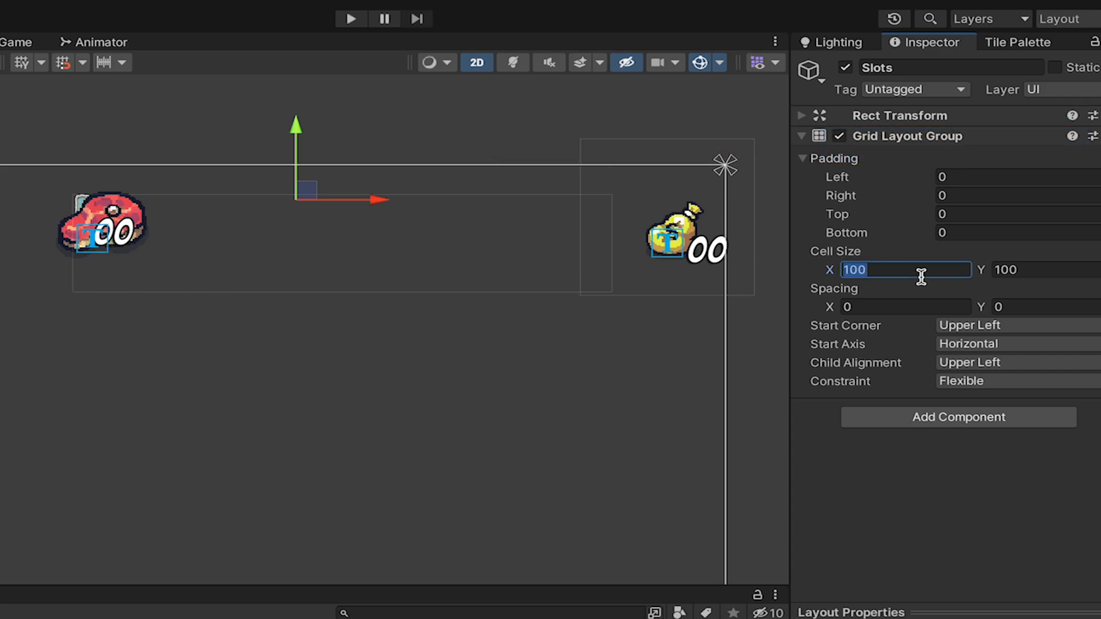
type("150")
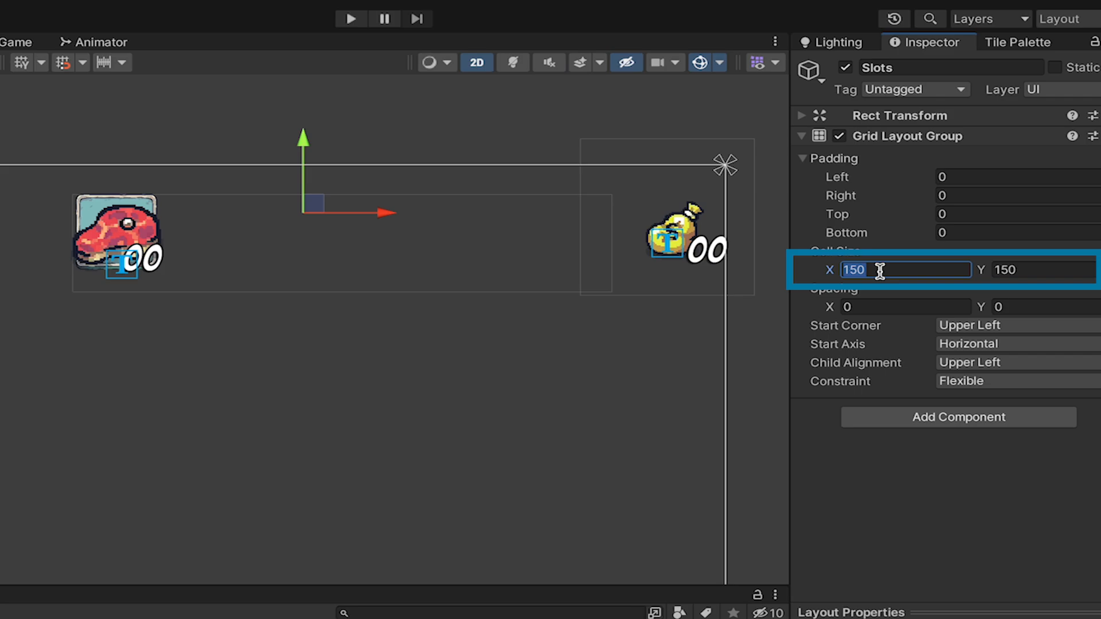
type("200")
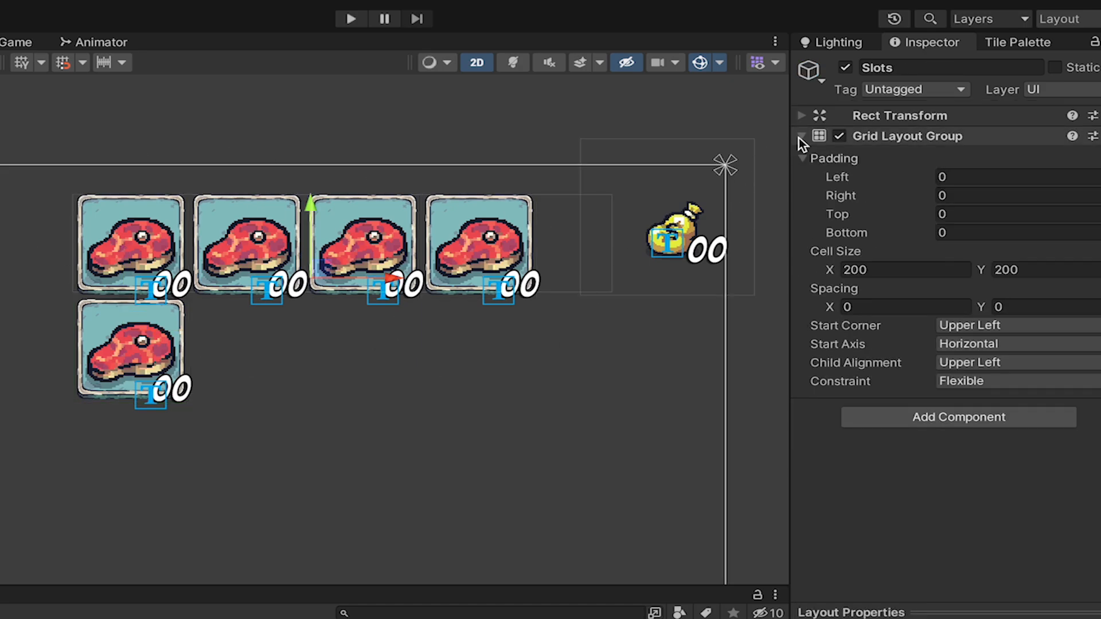
left_click(802, 116)
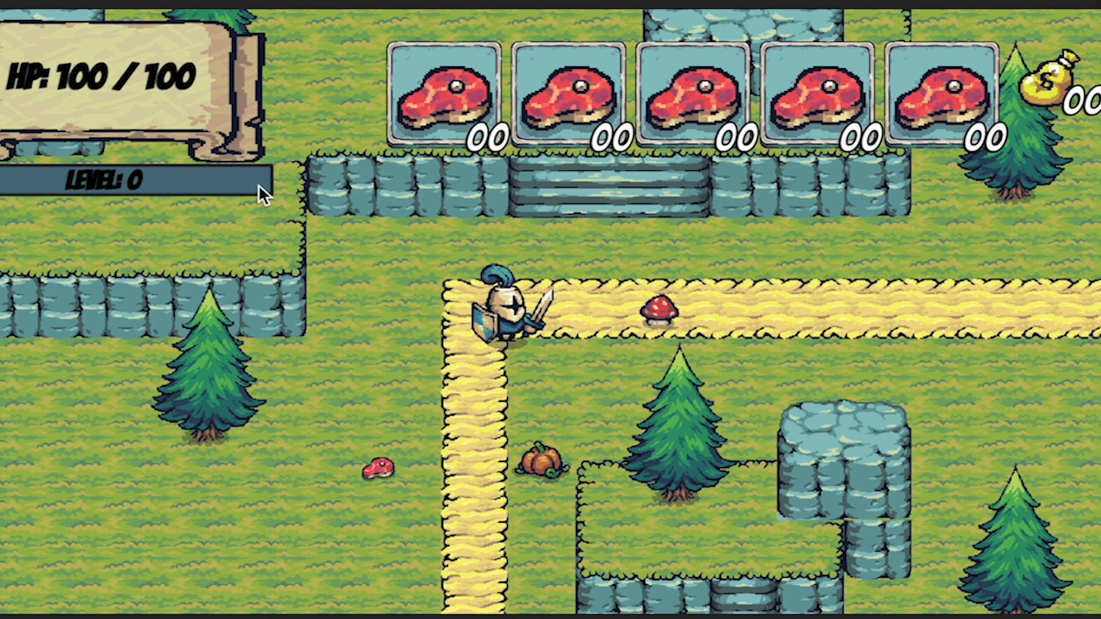
mouse_move(782, 359)
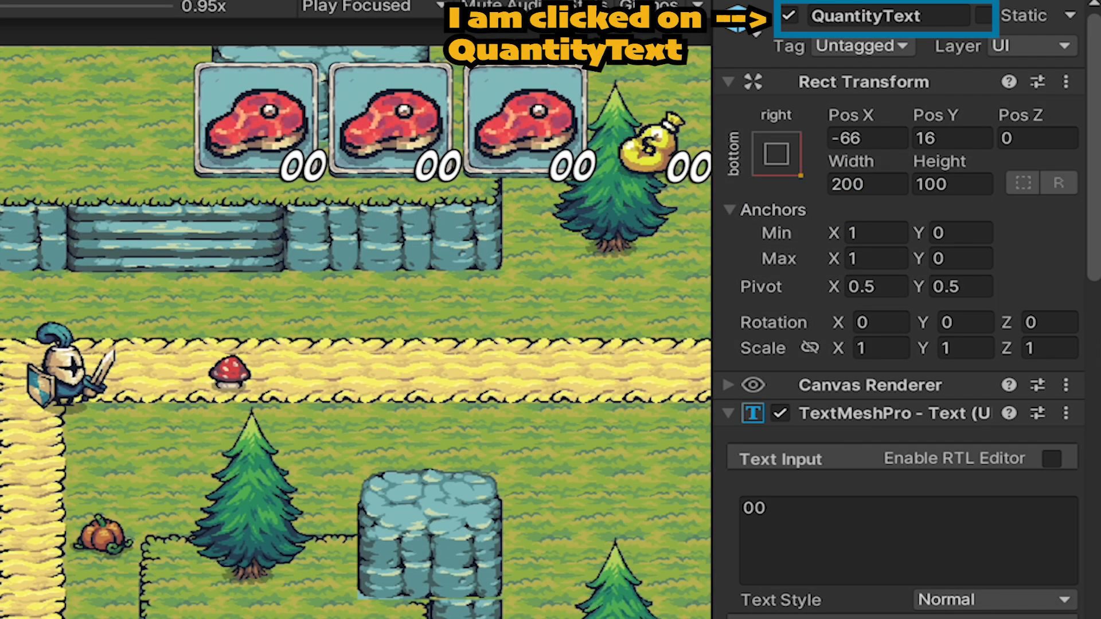
Select QuantityText and place it at Pos X -66, Pos Y 16, Height 100.
left_click(729, 81)
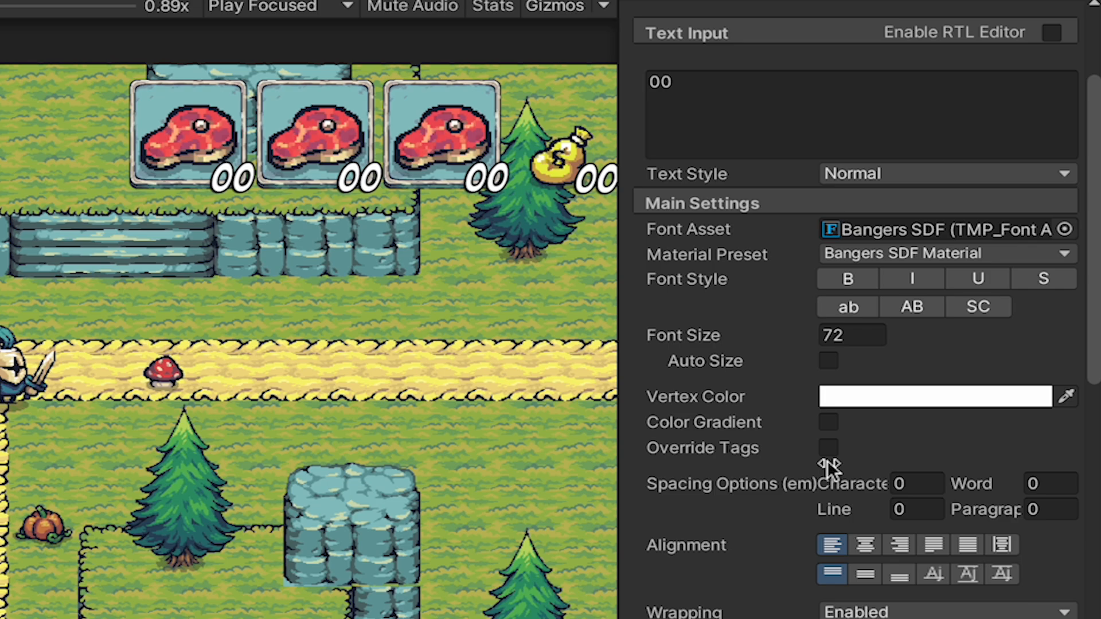
mouse_move(231, 214)
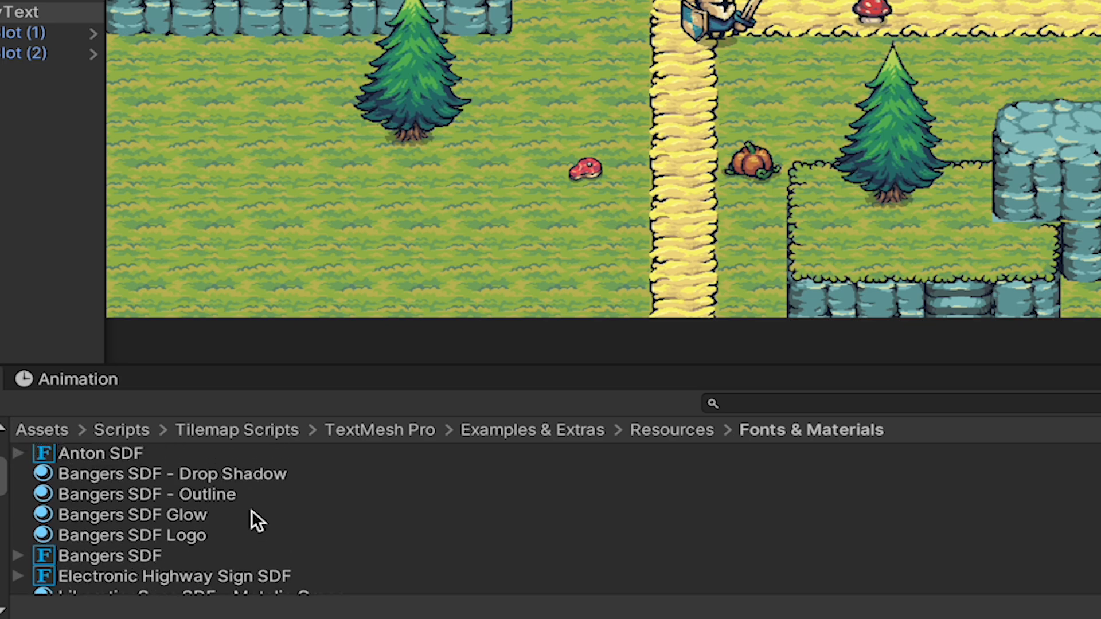
Duplicate the Bangers SDF - Drop Shadow material as a new Bangers SDF - Inventory preset.
left_click(172, 474)
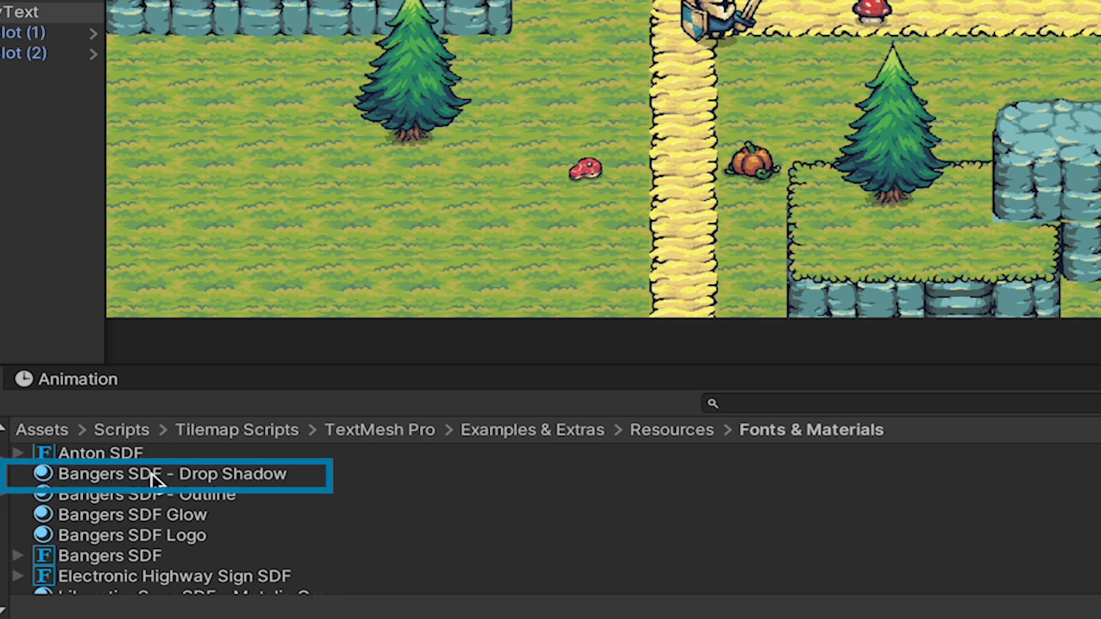
left_click(171, 474)
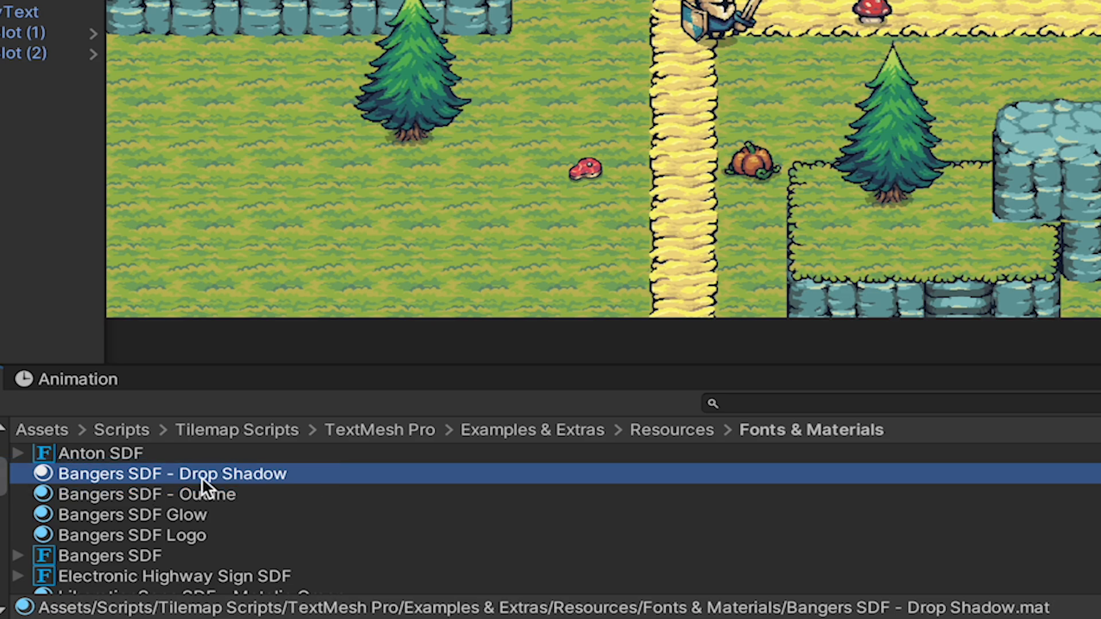
right_click(171, 474)
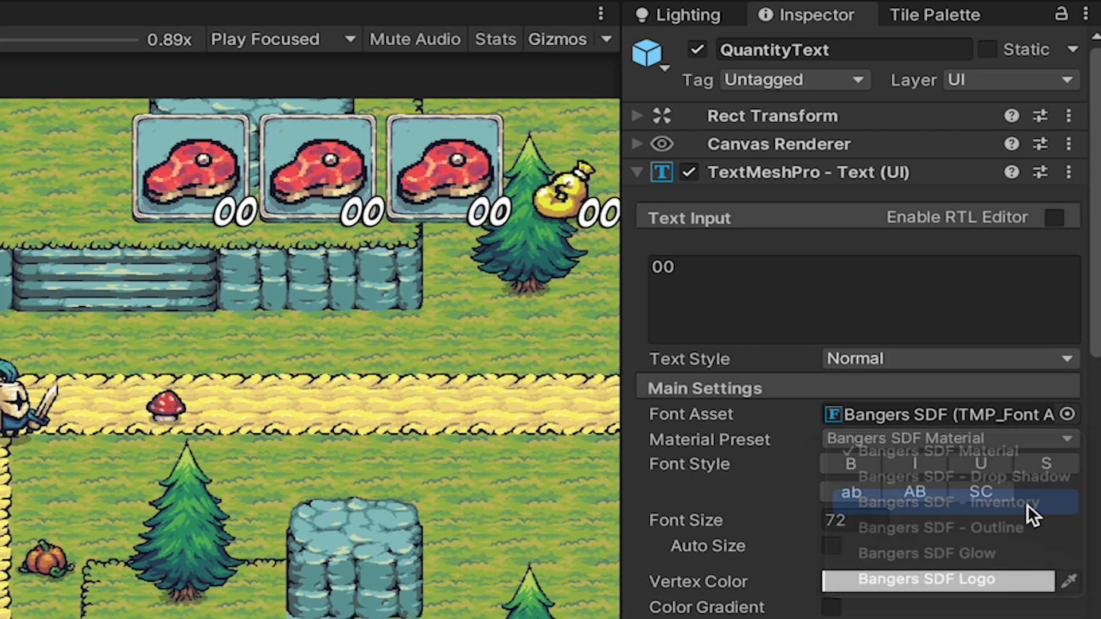
Assign the Bangers SDF - Inventory material preset to the hotbar QuantityText.
left_click(947, 502)
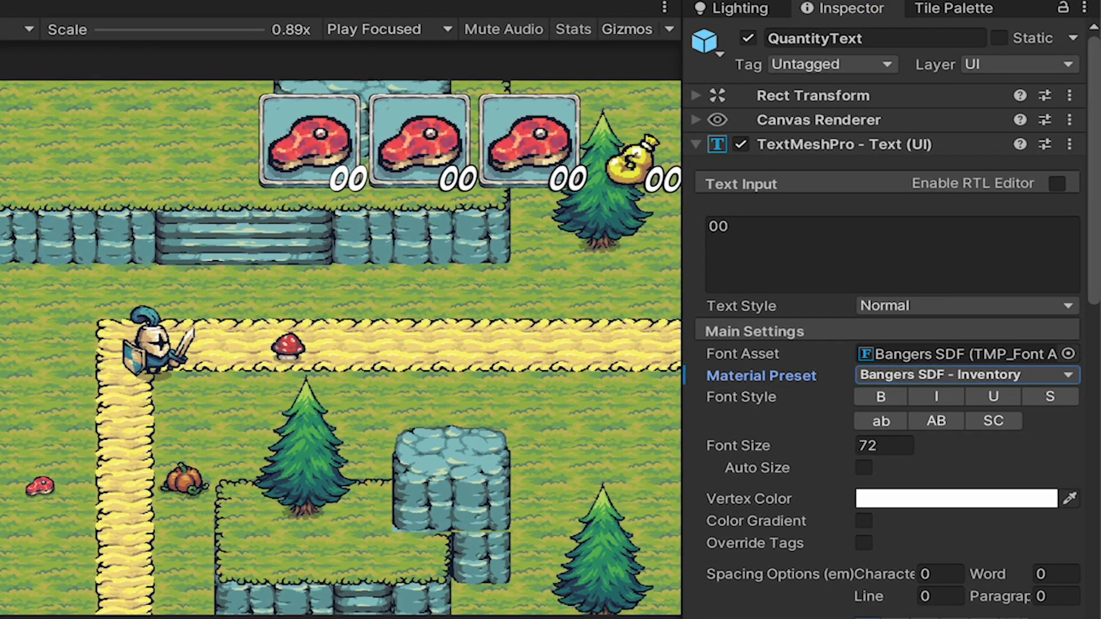
left_click(996, 87)
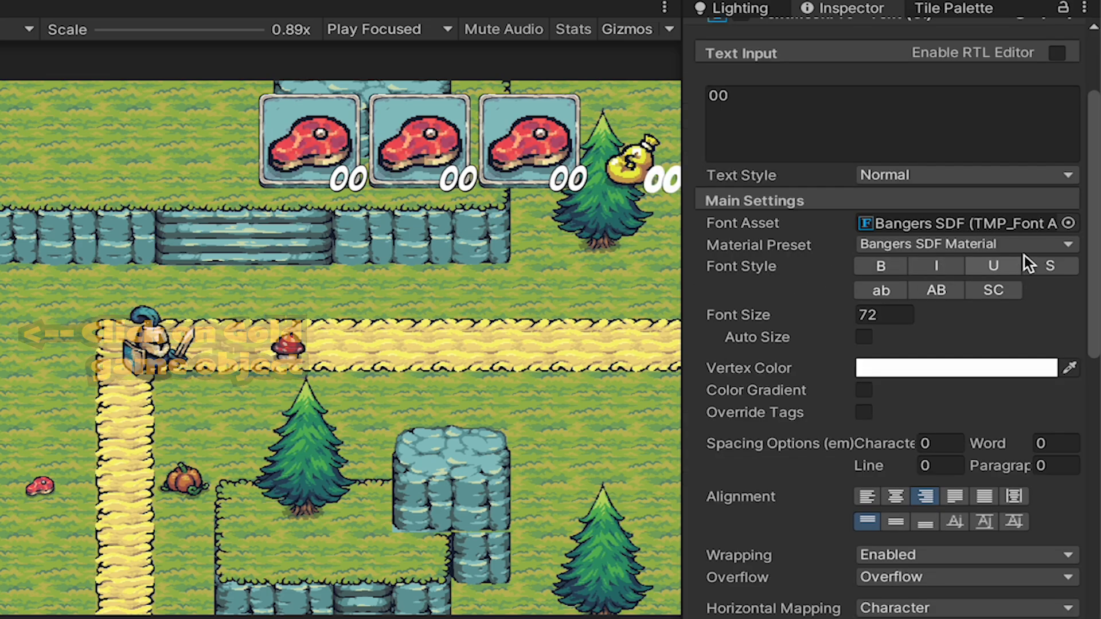
left_click(966, 244)
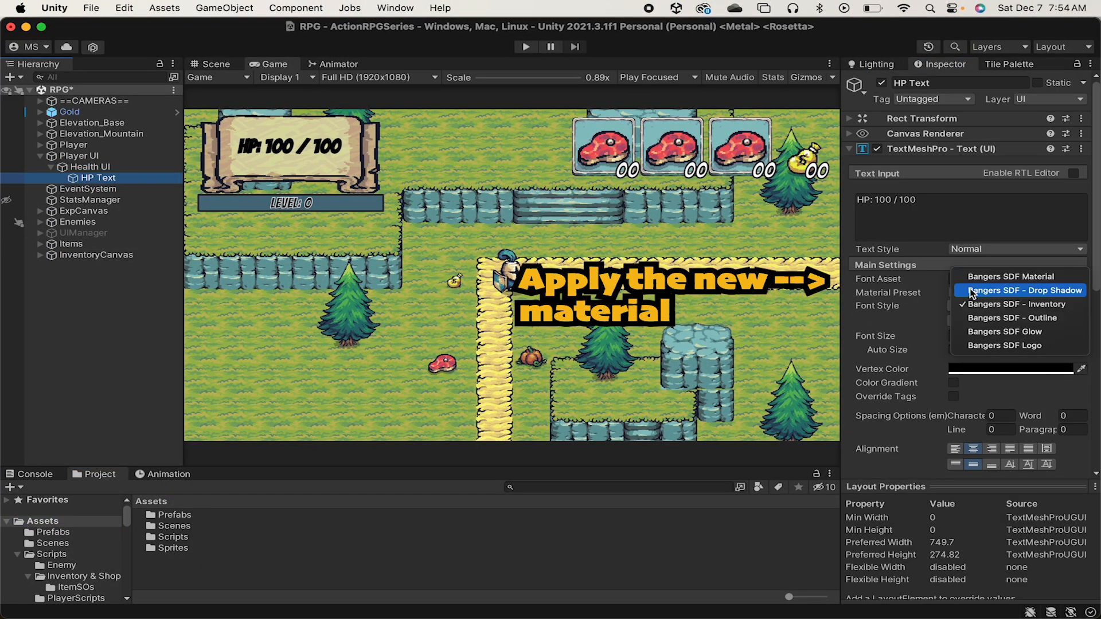
Give the HP Text the standard Bangers SDF Material preset and expand its Face settings.
left_click(1012, 277)
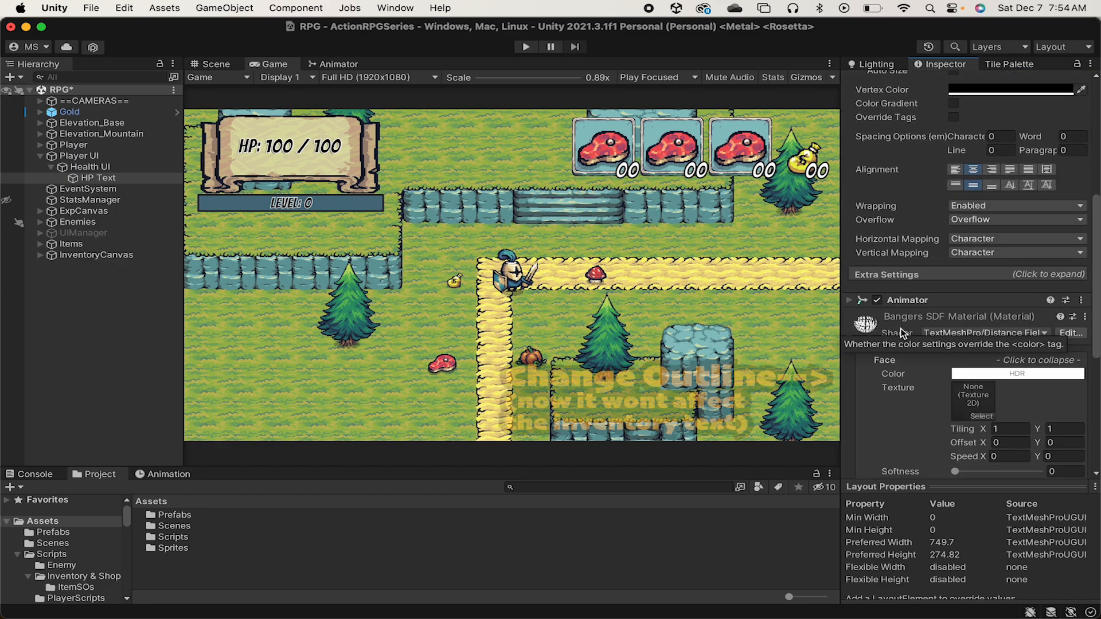